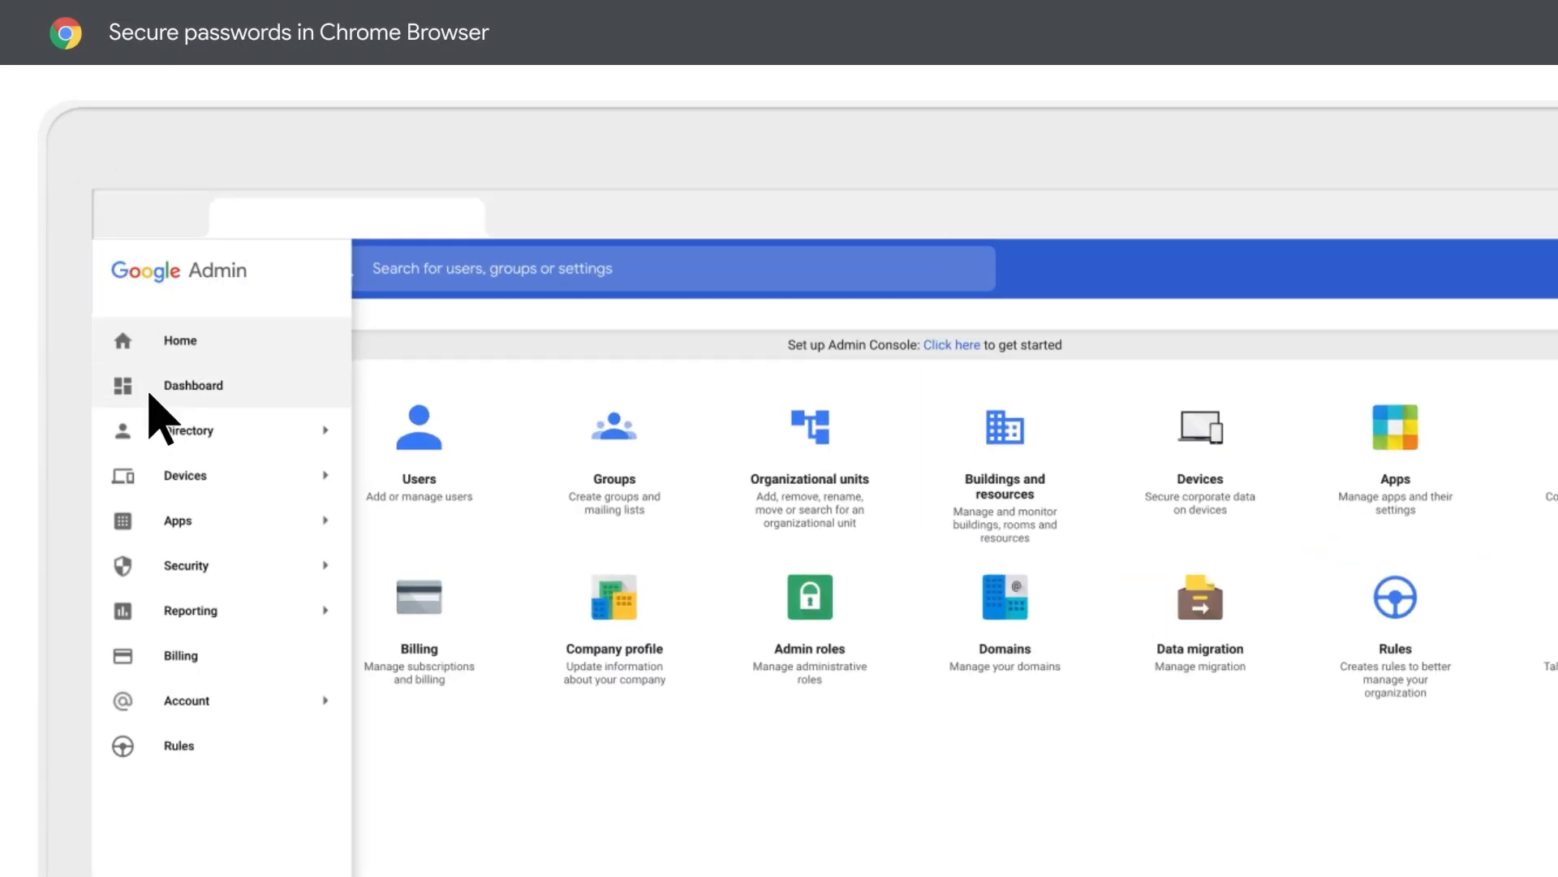
Go to Chrome management from the Devices area of the Admin console sidebar.
left_click(185, 474)
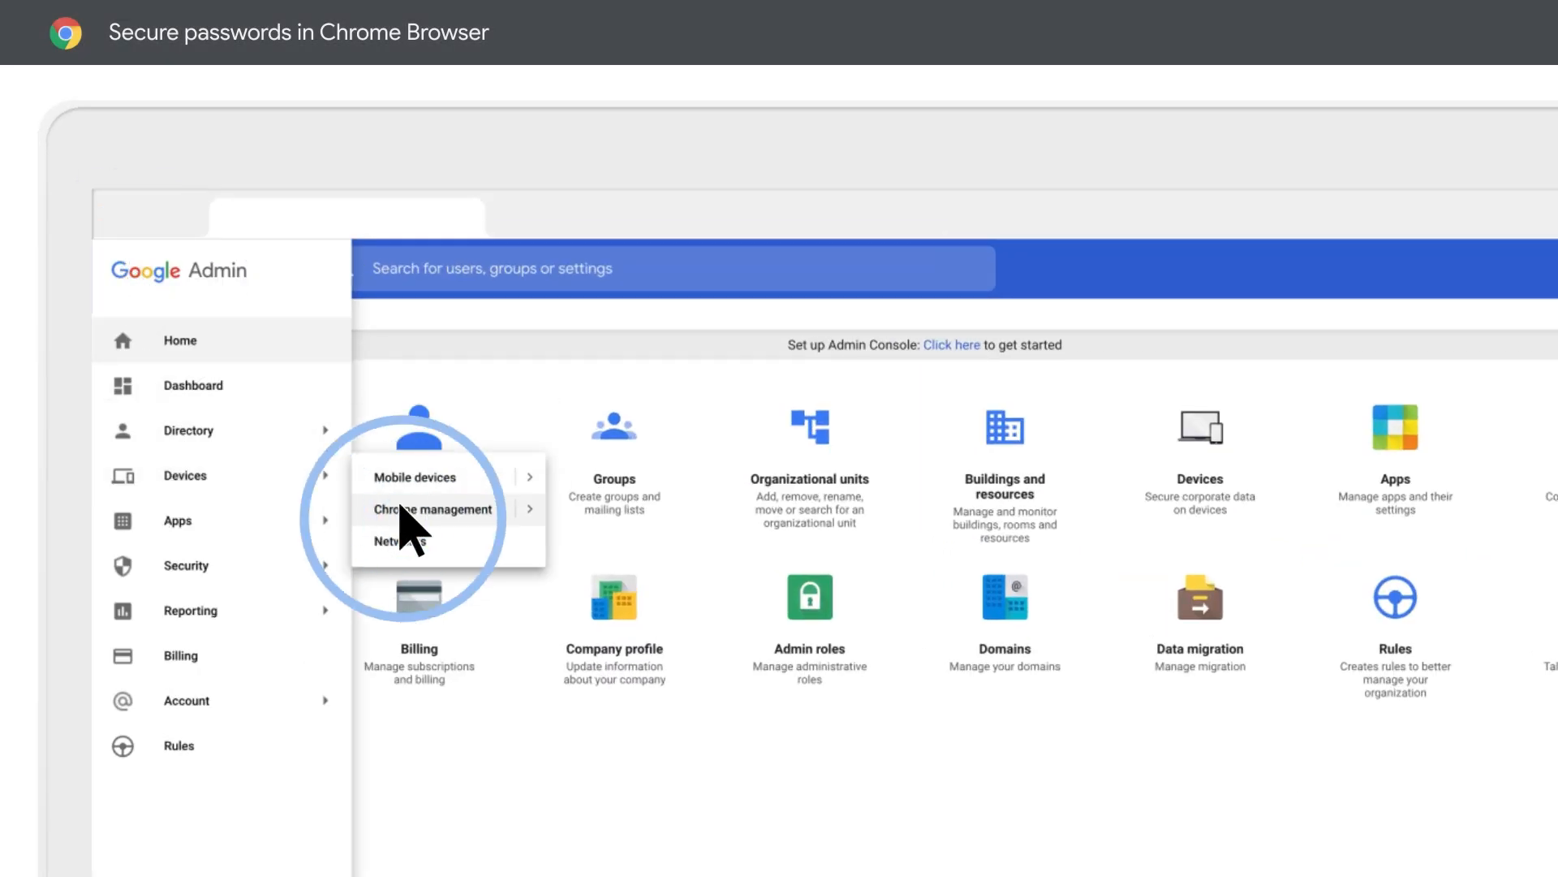
left_click(431, 508)
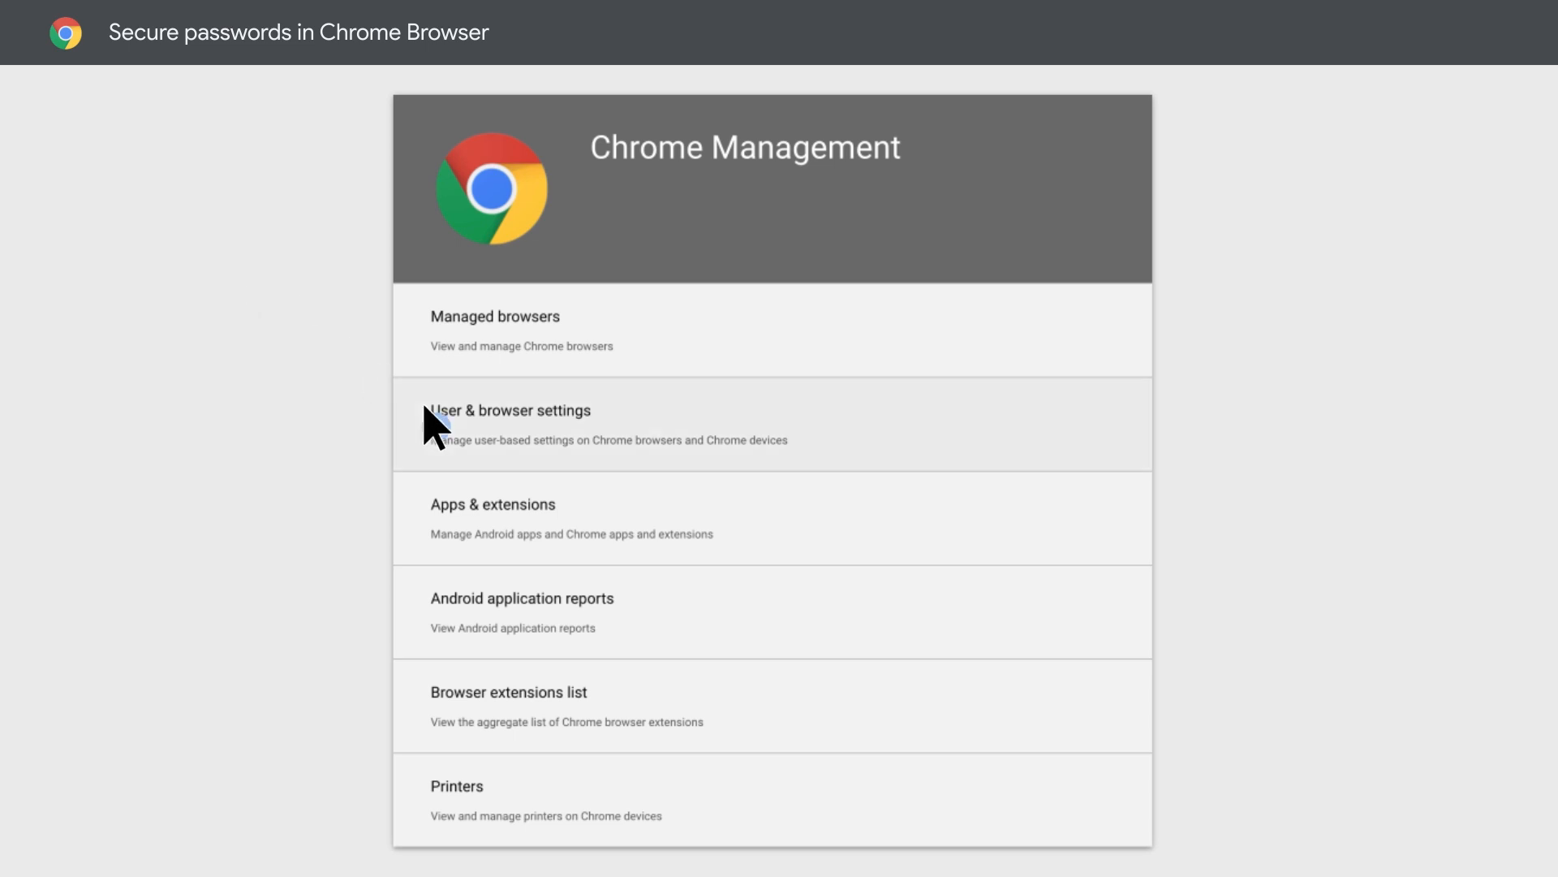
Filter the Chrome user and browser settings to those containing 'password'.
left_click(509, 410)
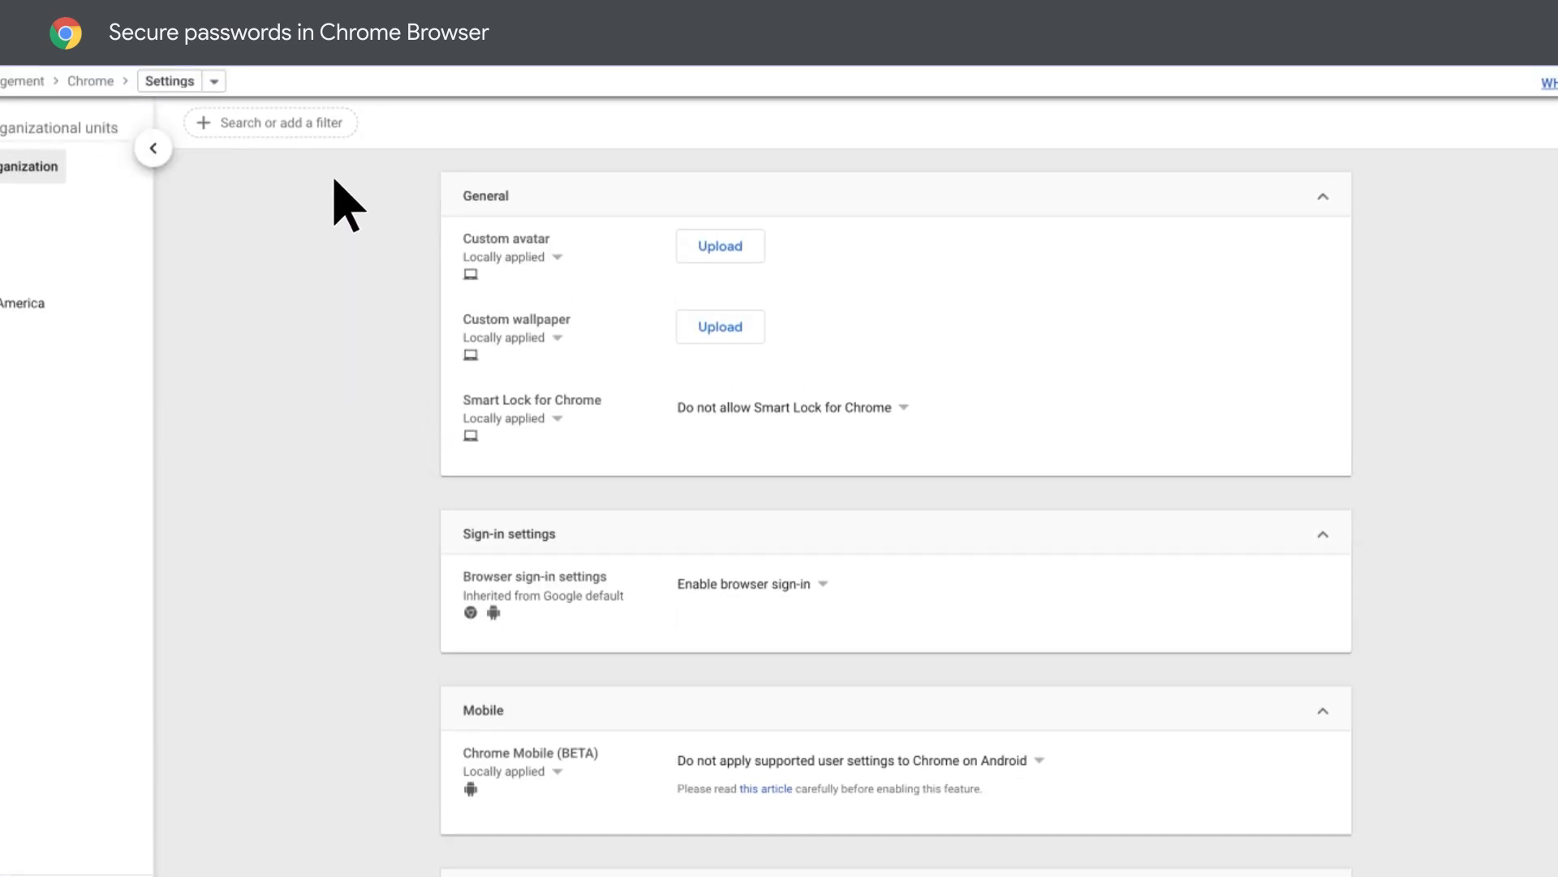
type("password")
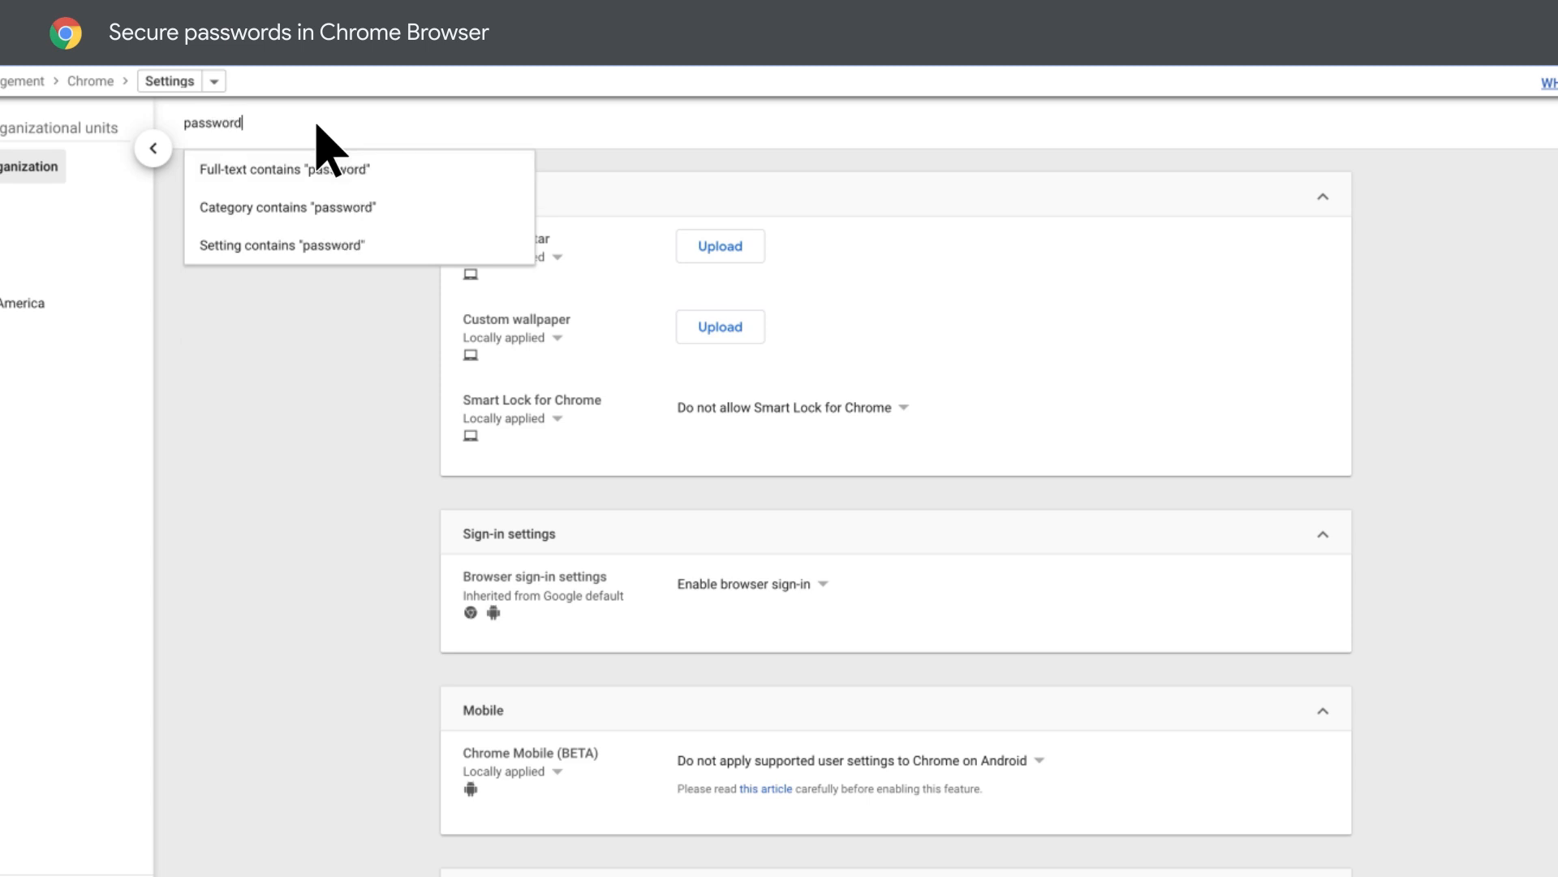
left_click(281, 169)
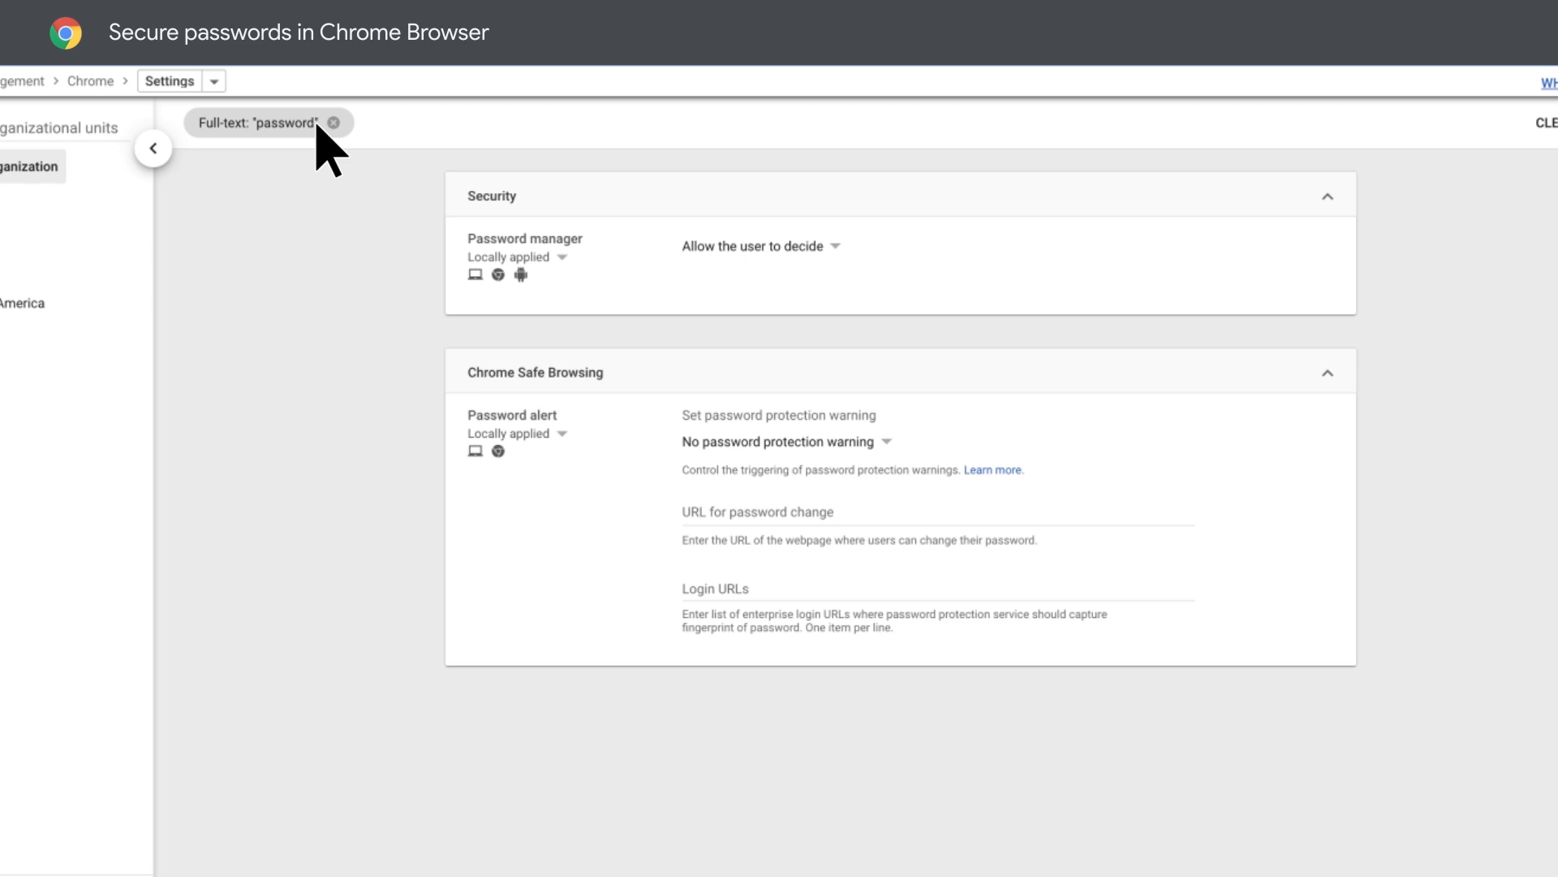
Keep the Password manager policy at 'Allow the user to decide'.
left_click(152, 148)
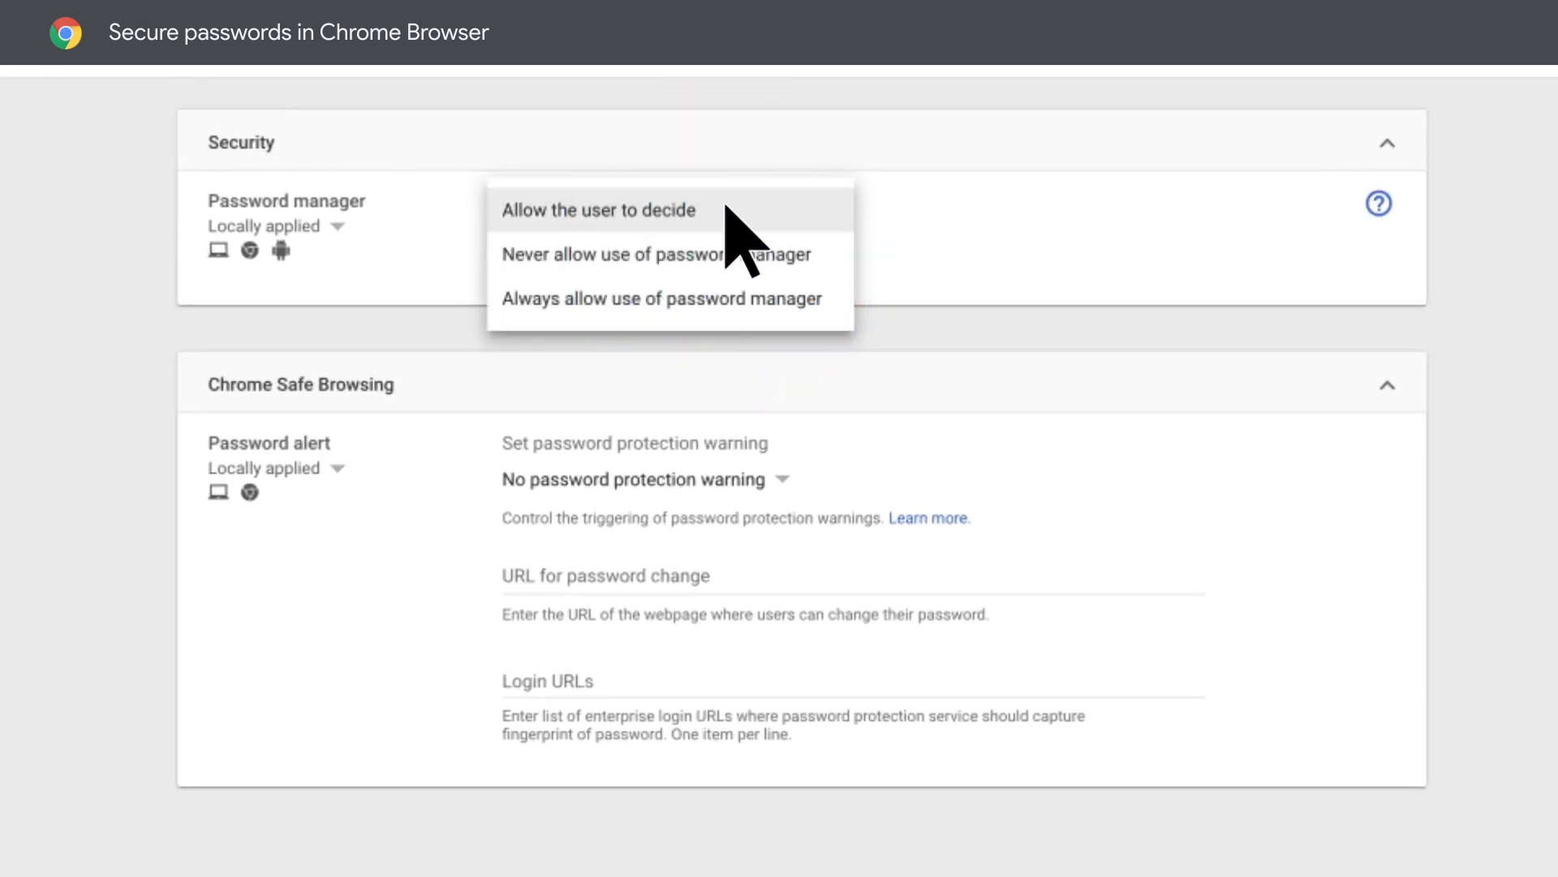
mouse_move(849, 234)
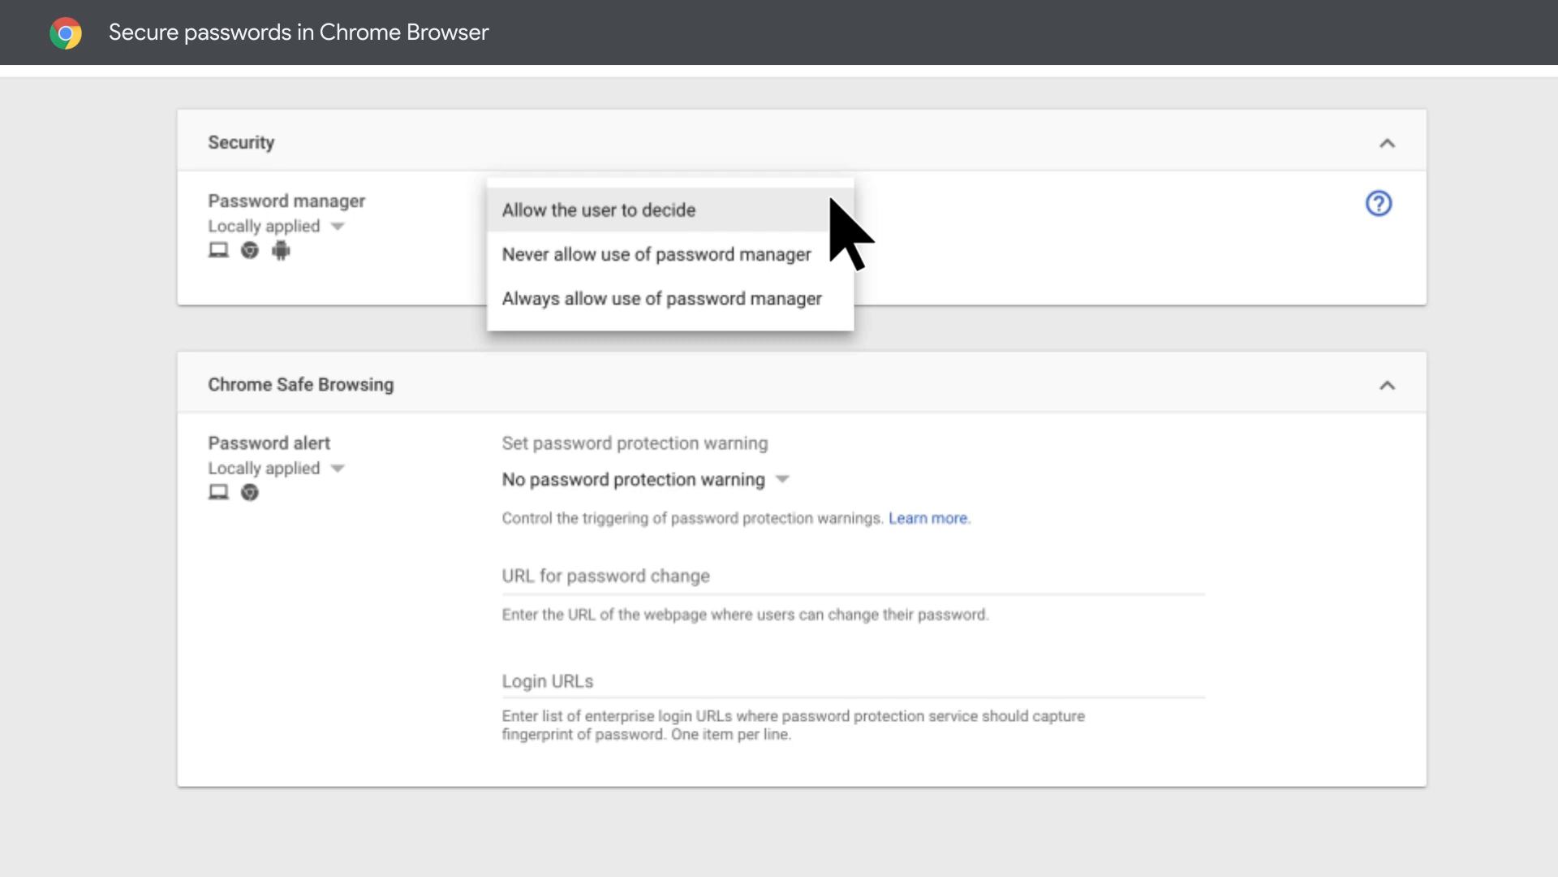
left_click(597, 209)
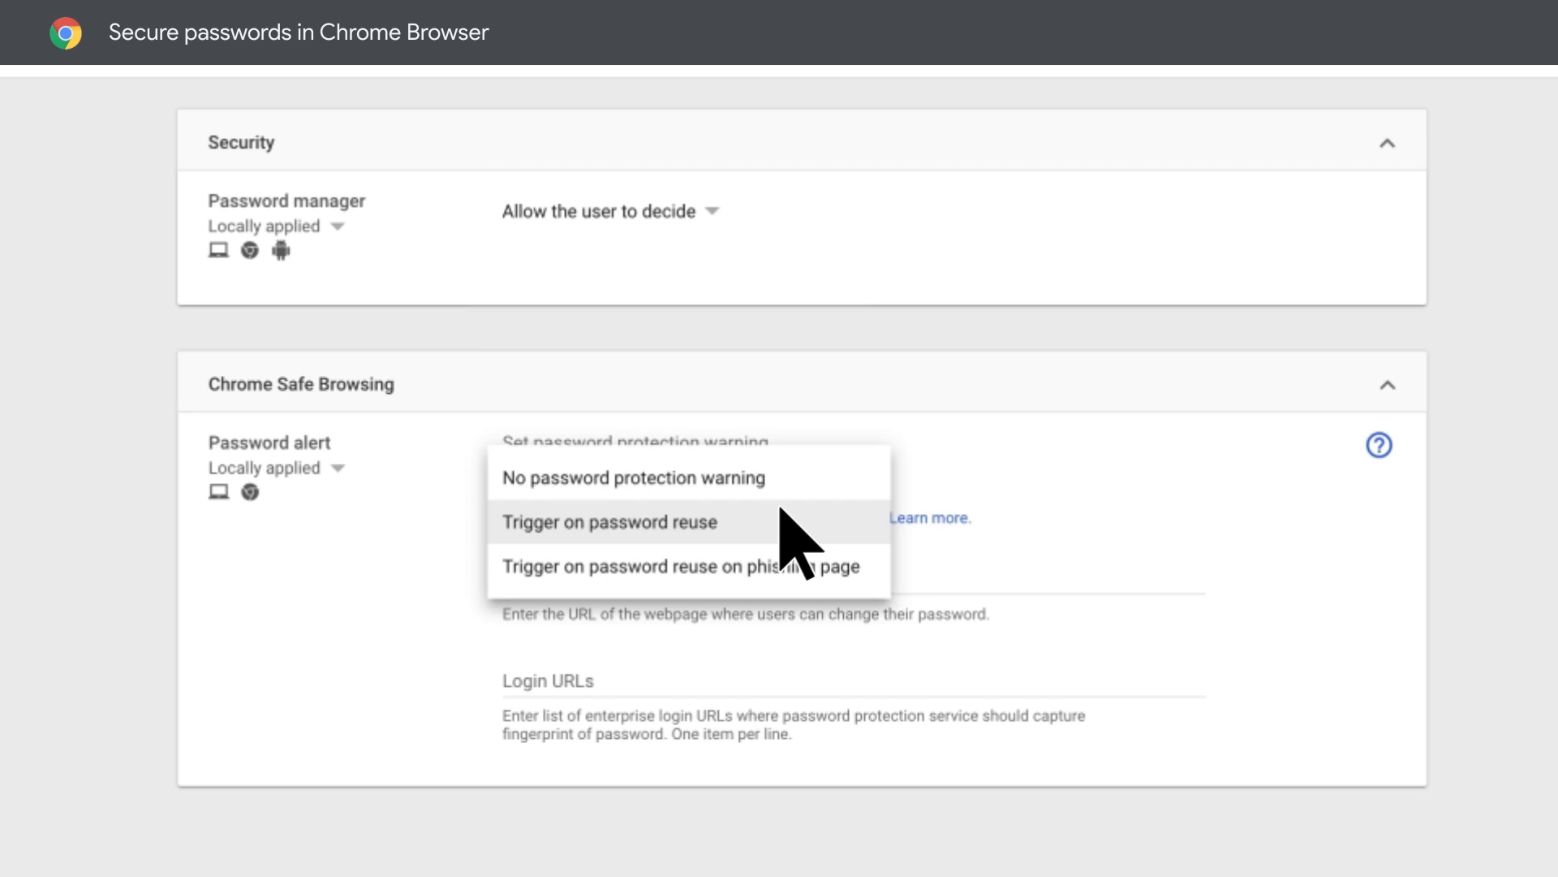
left_click(610, 521)
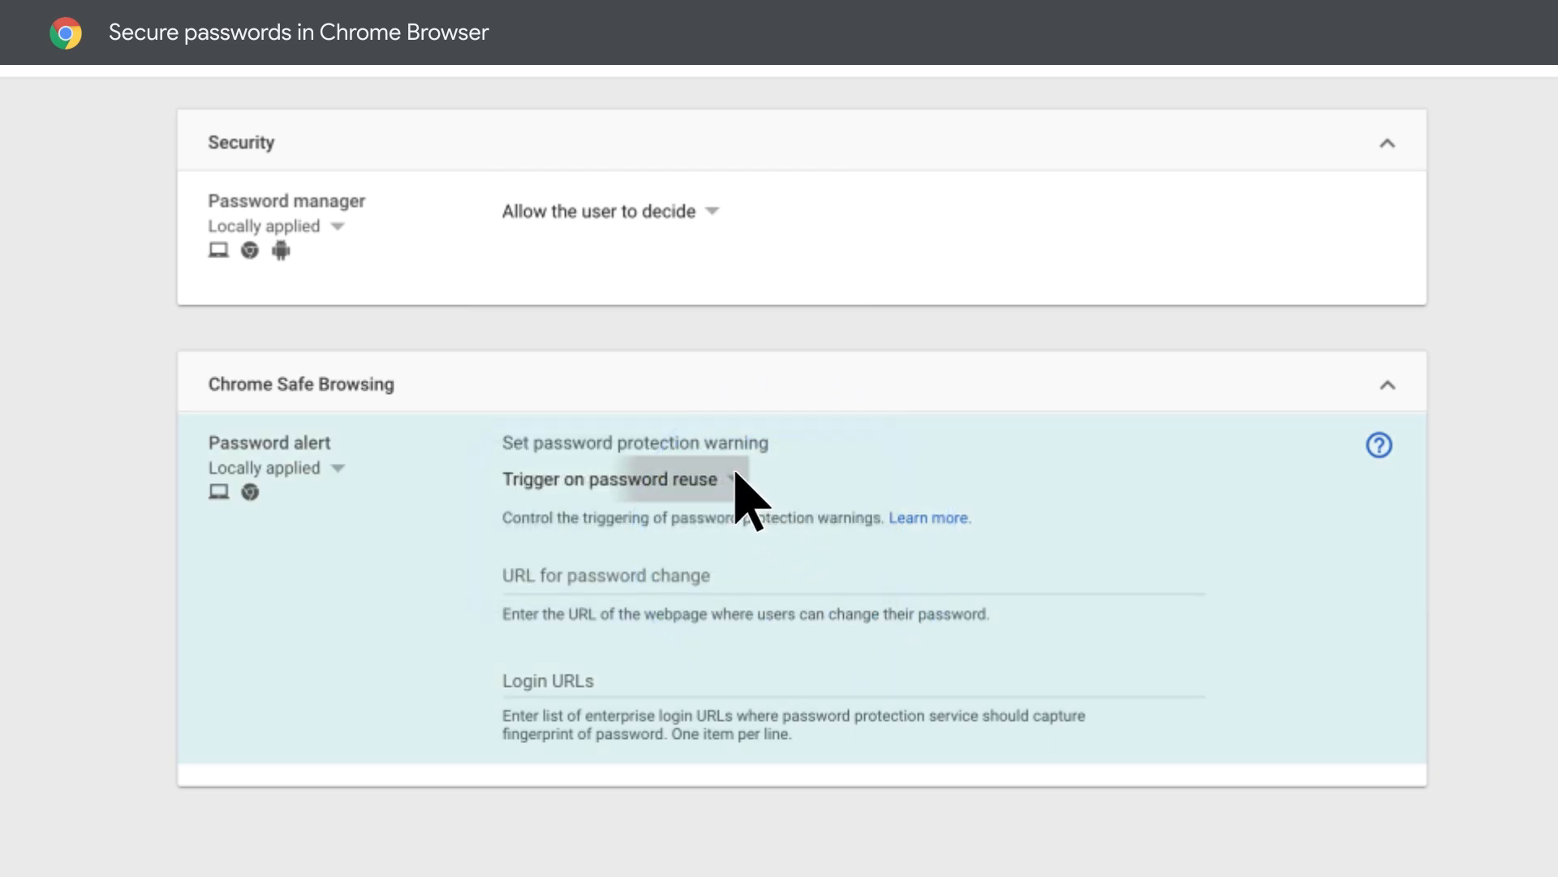
left_click(703, 477)
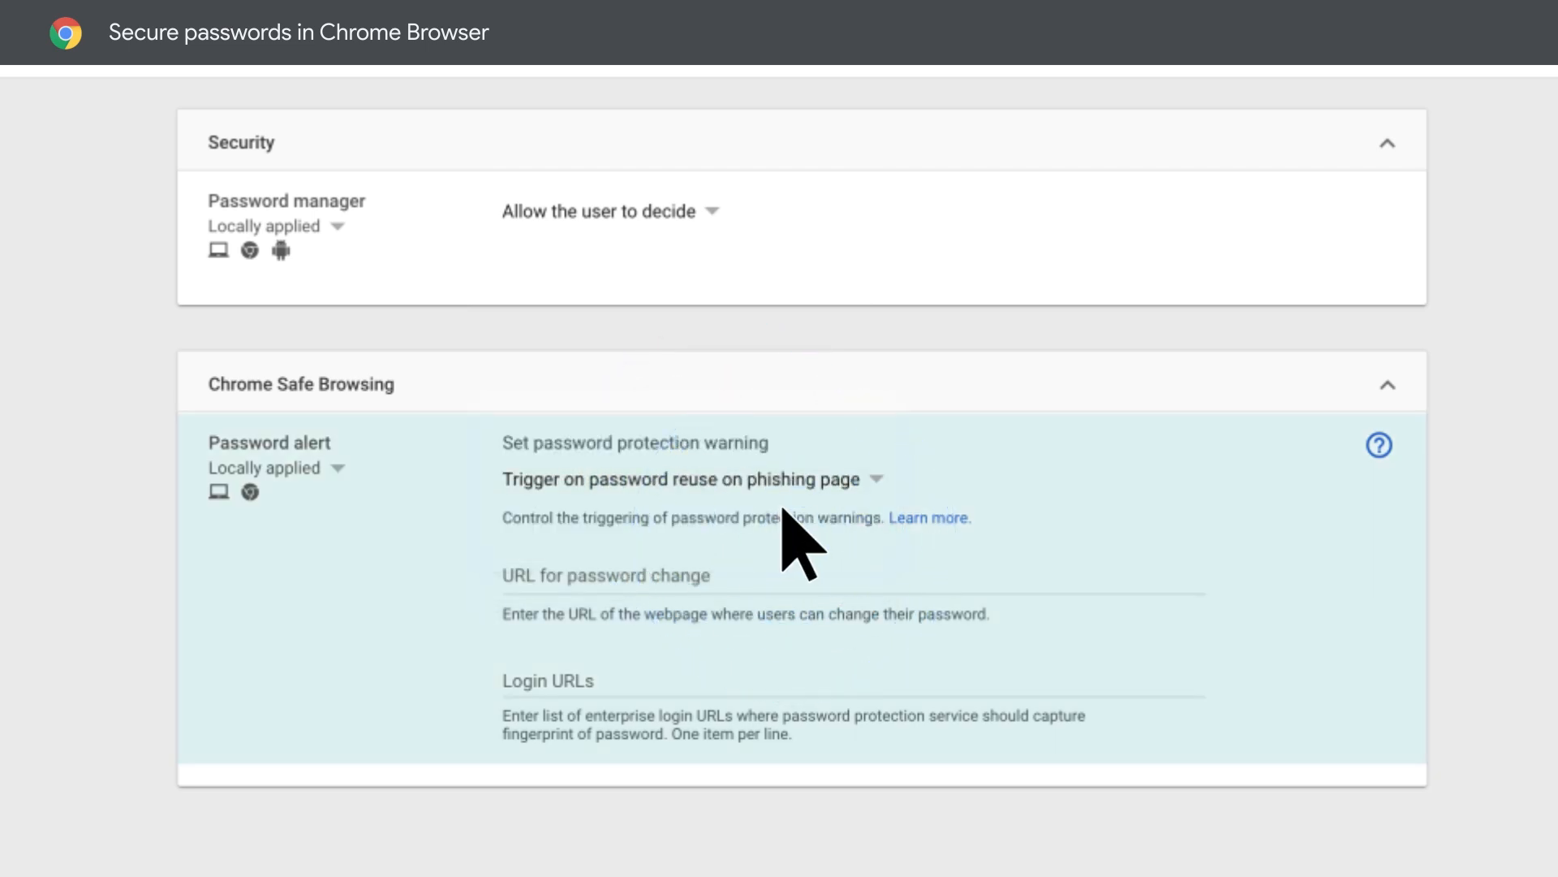
left_click(796, 596)
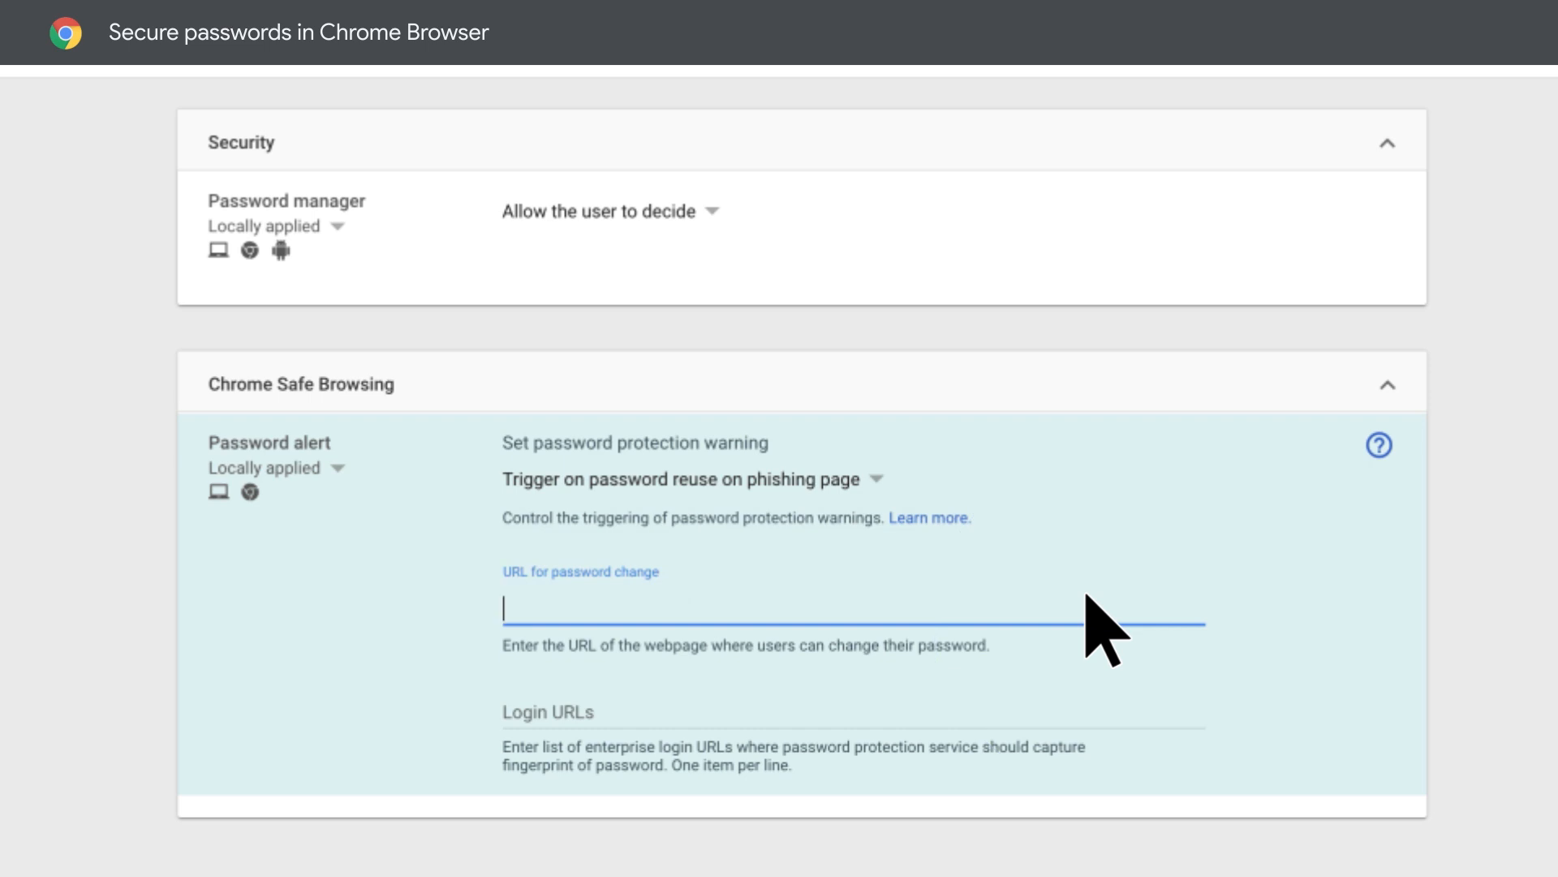
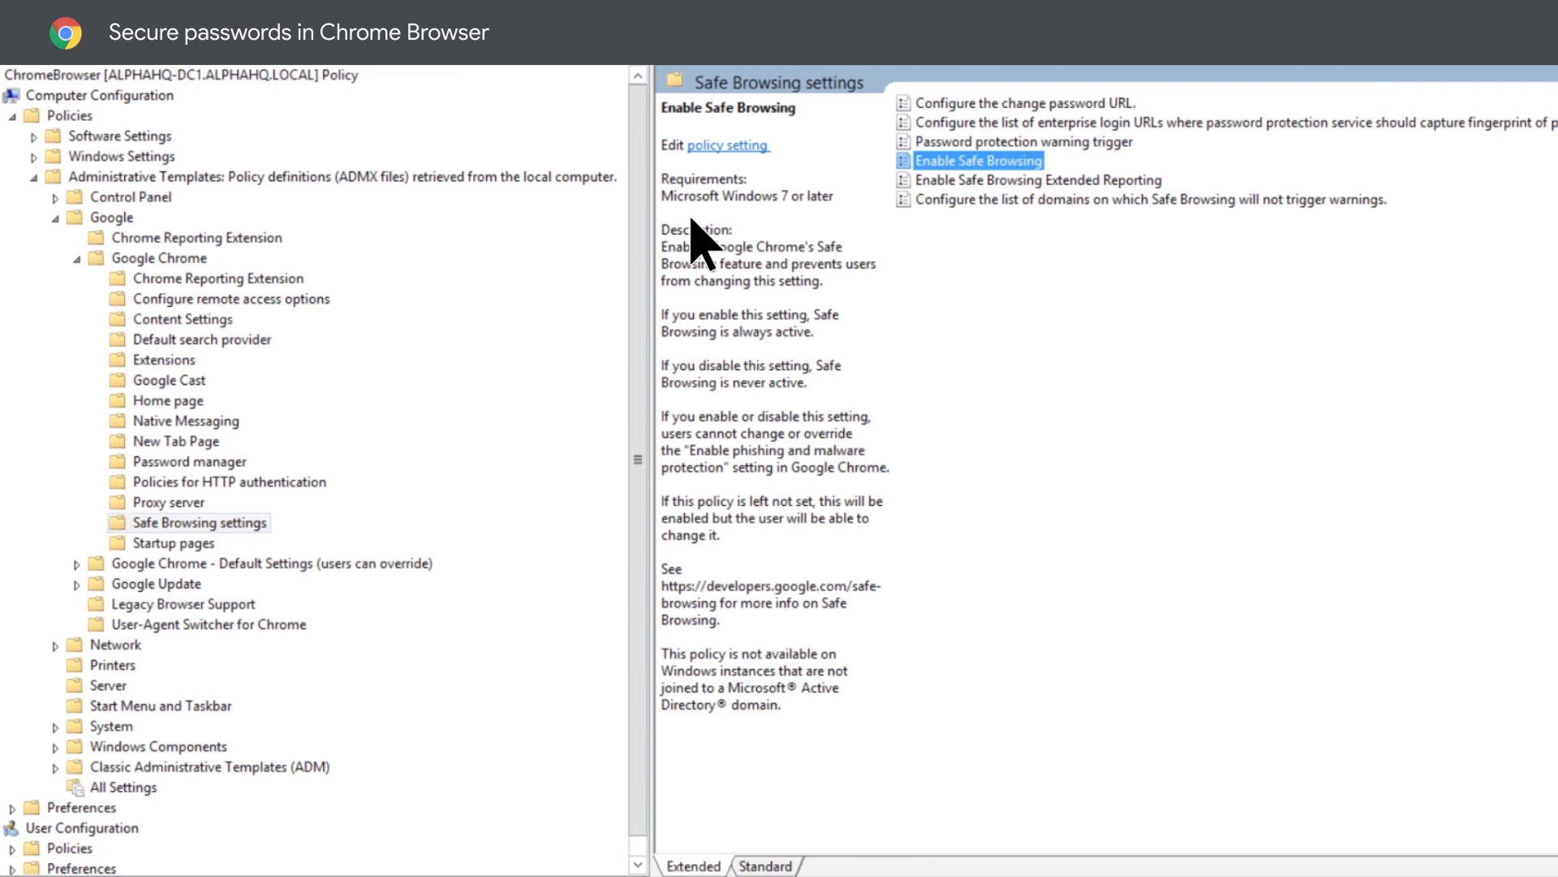
Review the password protection warning trigger policy and bring up the enterprise login URLs policy.
left_click(1026, 141)
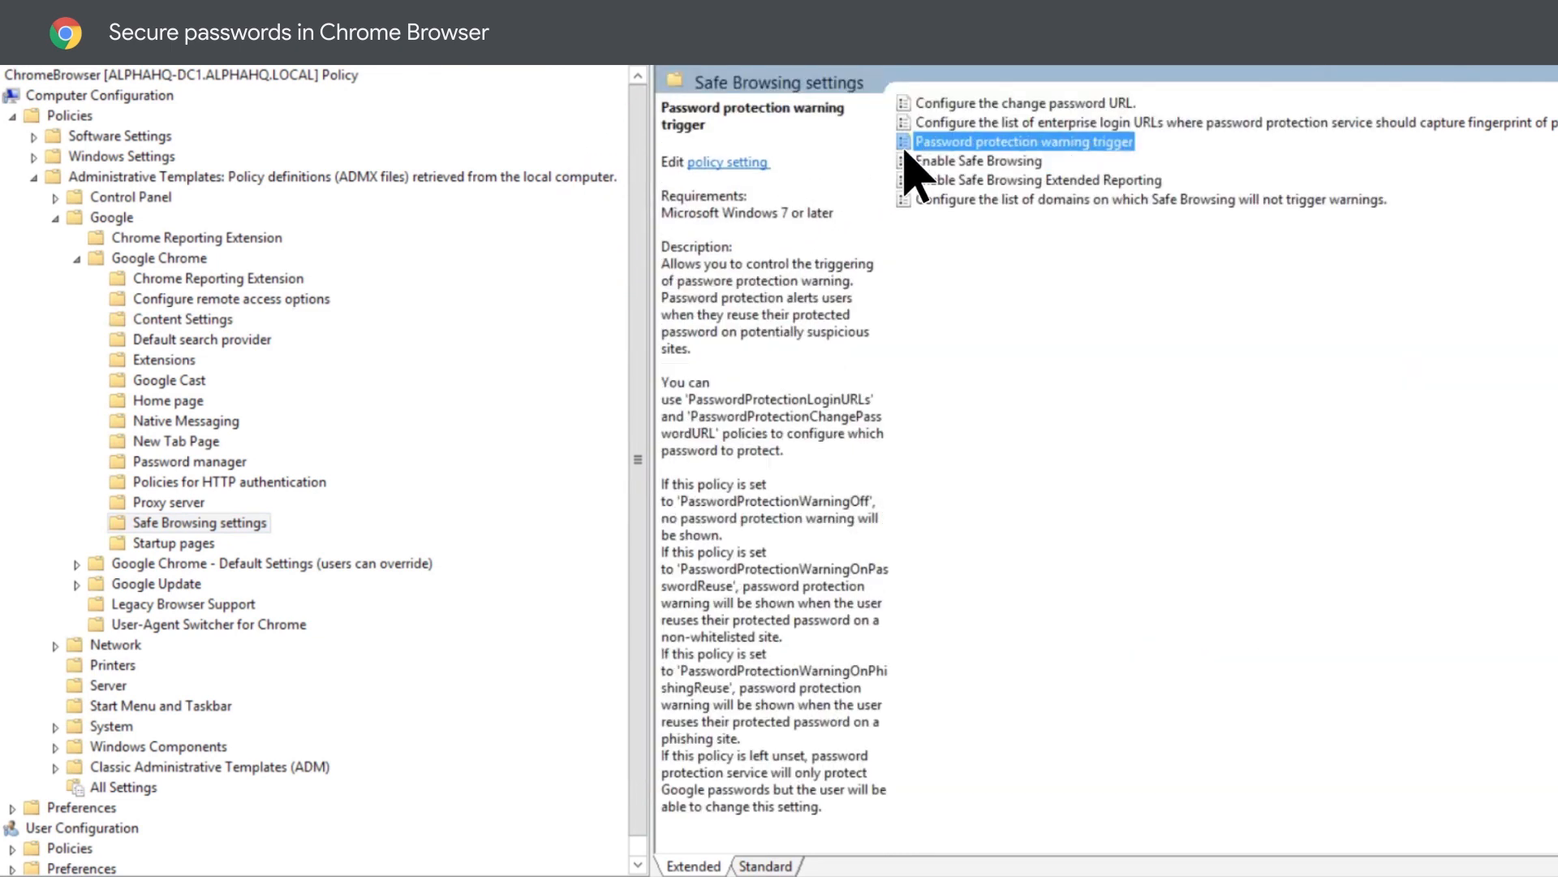
right_click(1019, 142)
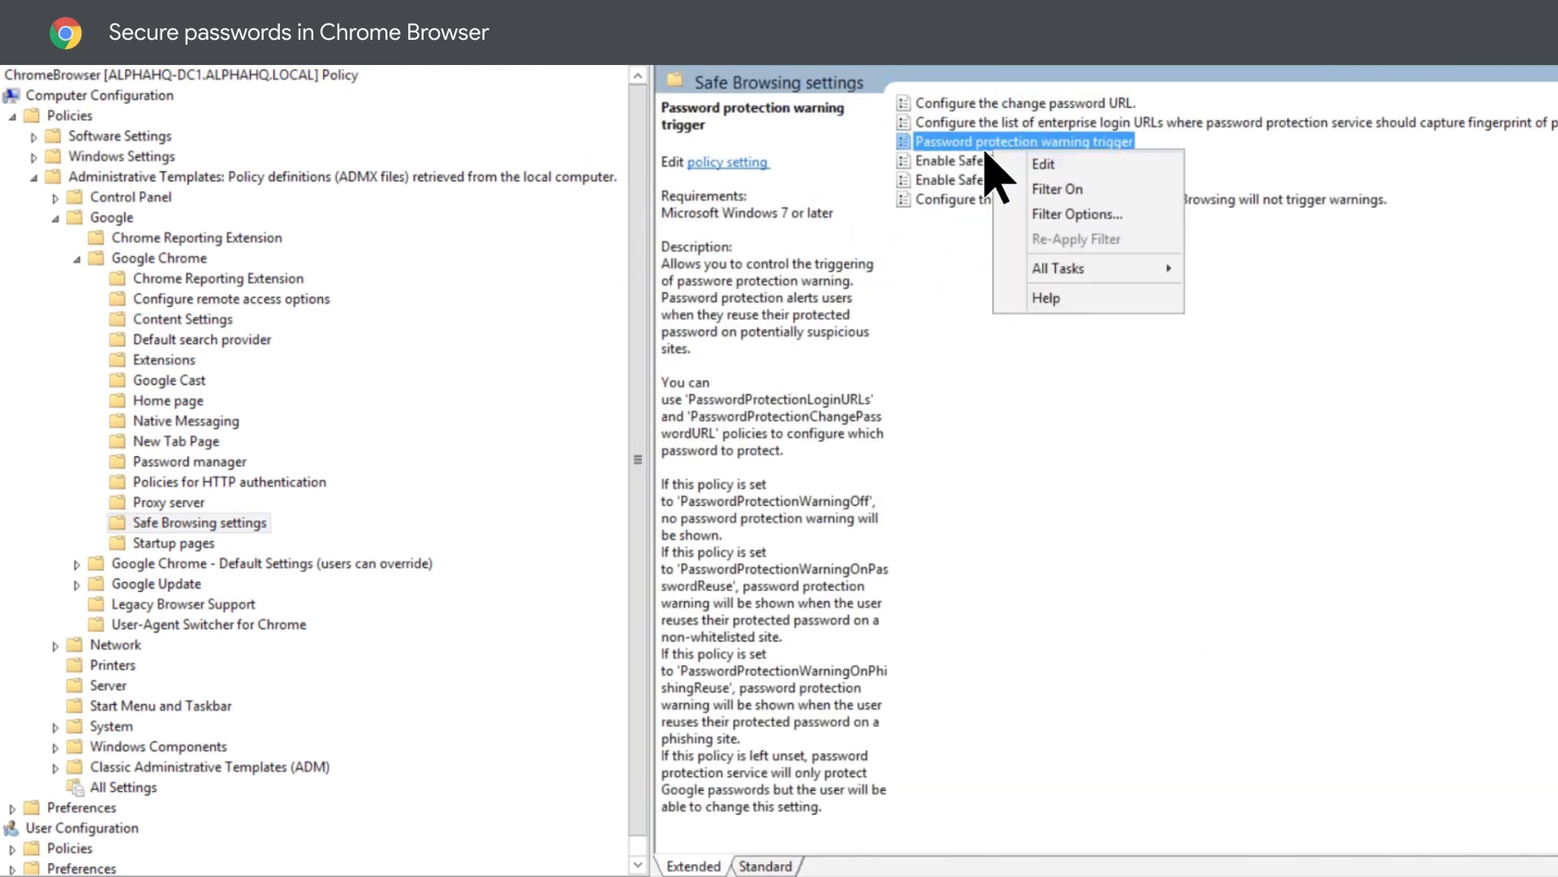
left_click(1042, 165)
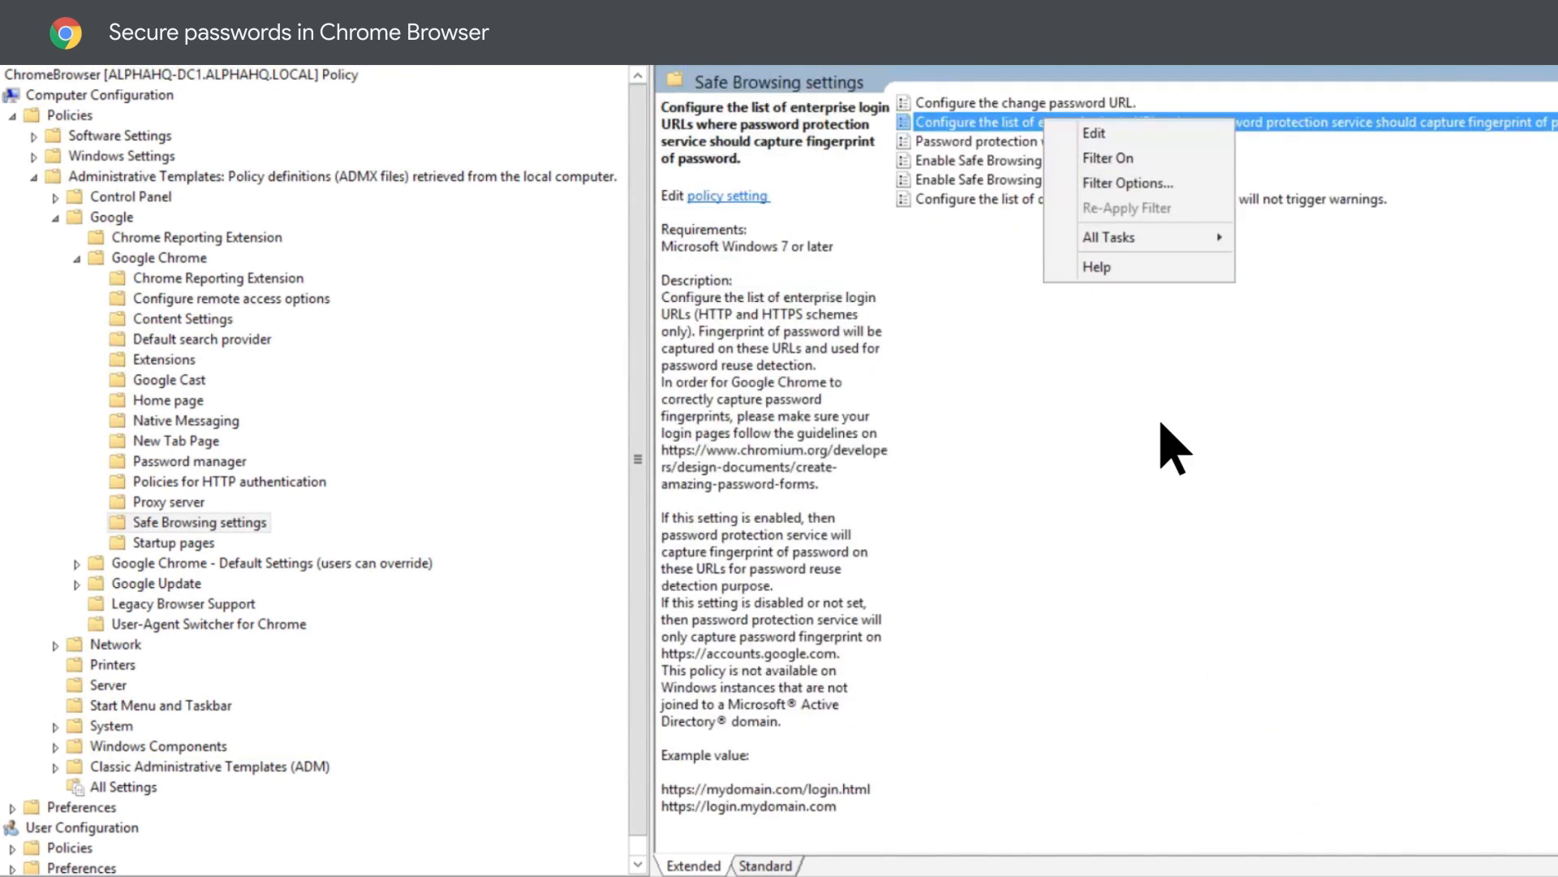
left_click(1093, 131)
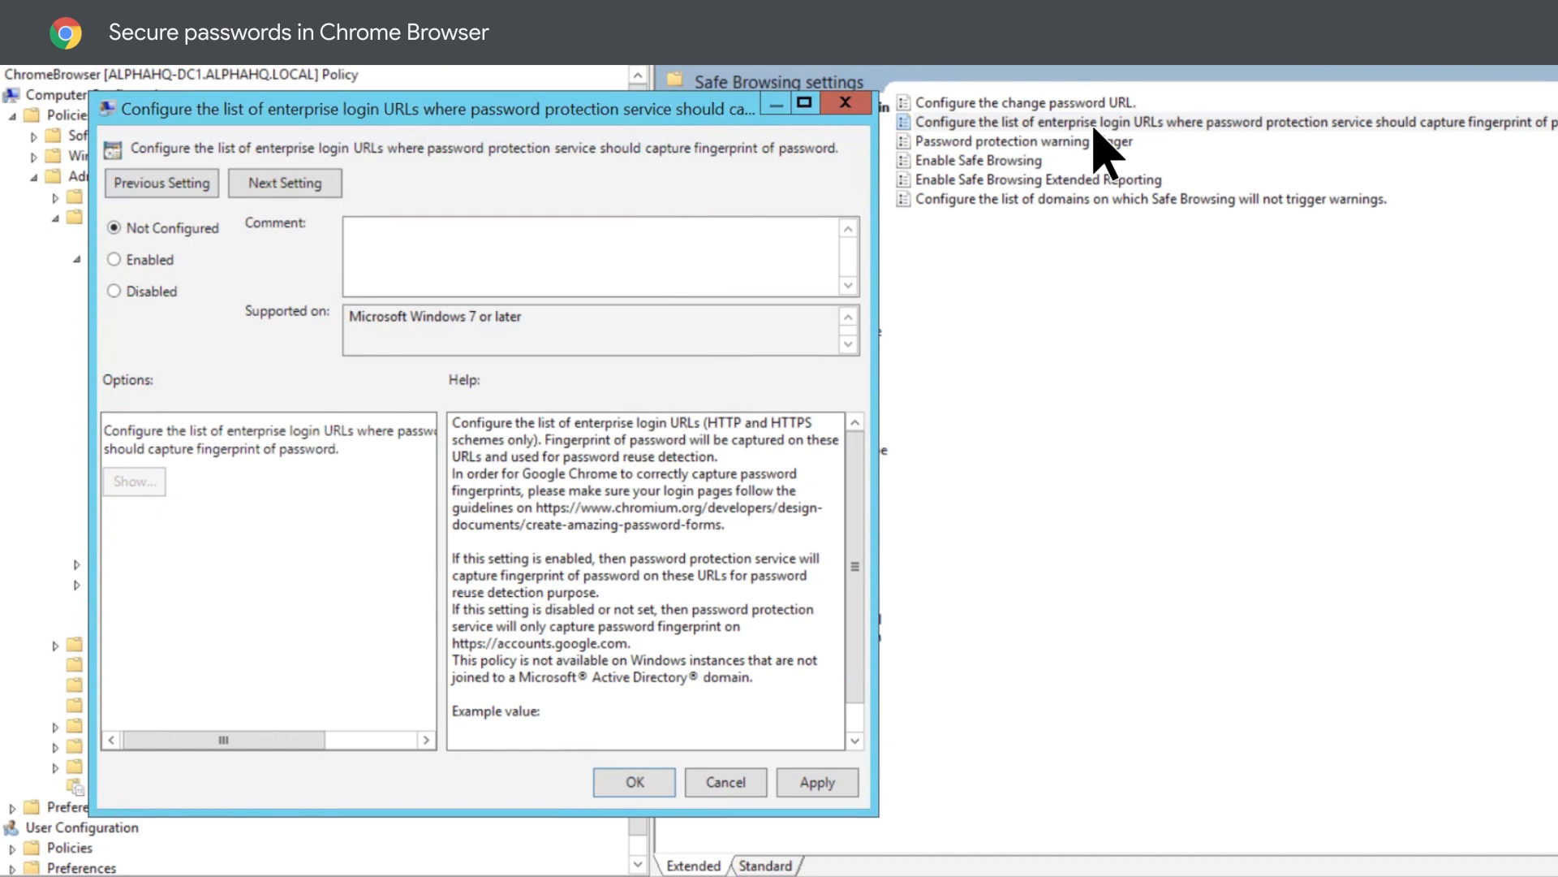
Enable the enterprise login URLs policy with the site's welcome login page as its only URL.
left_click(115, 259)
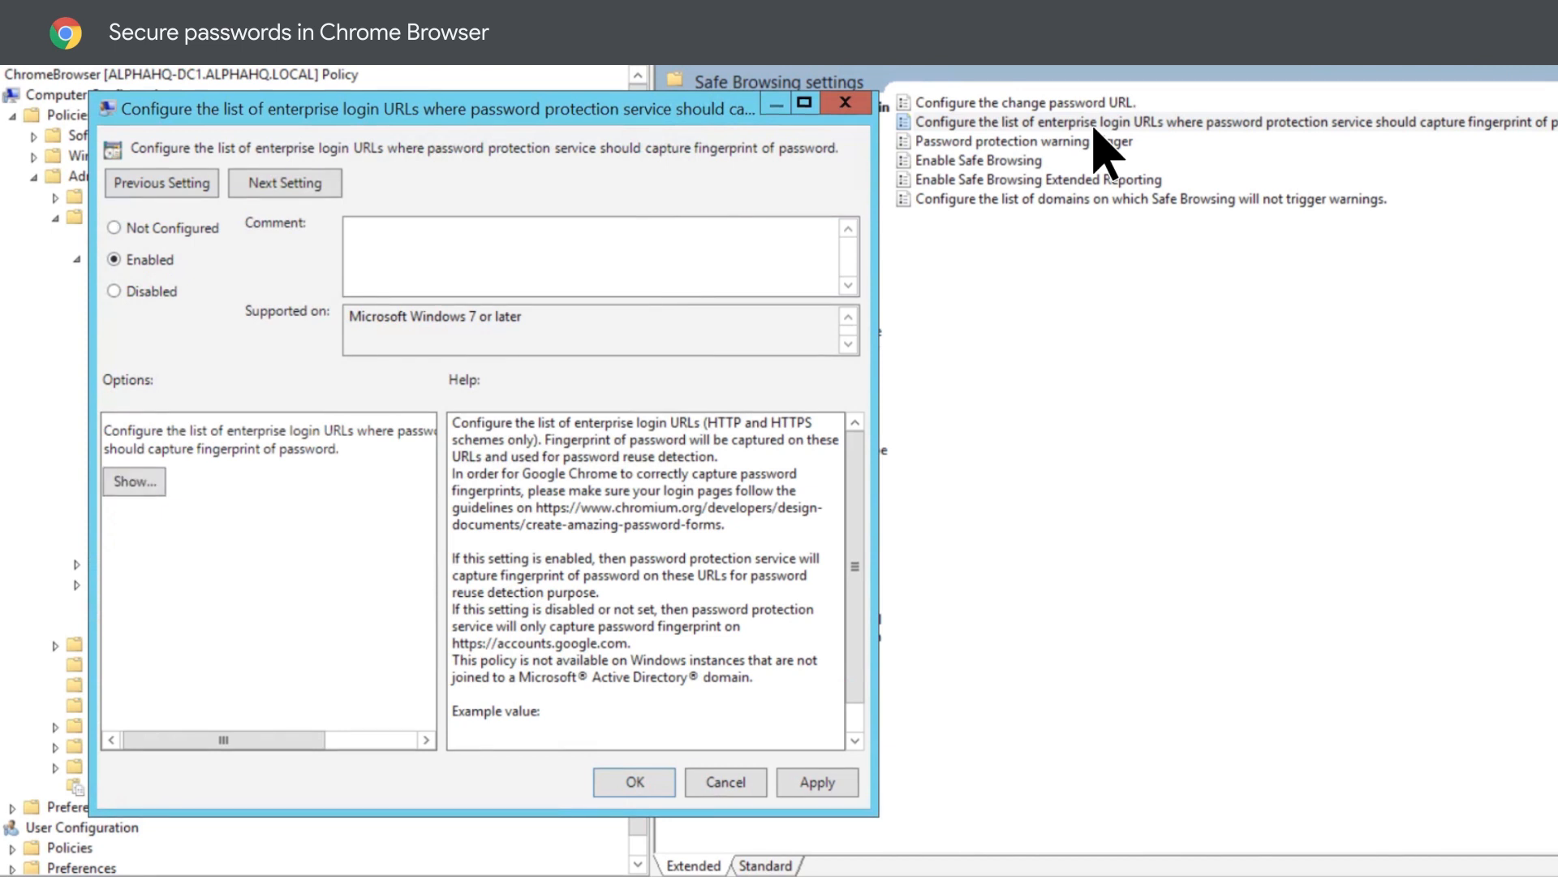
left_click(133, 480)
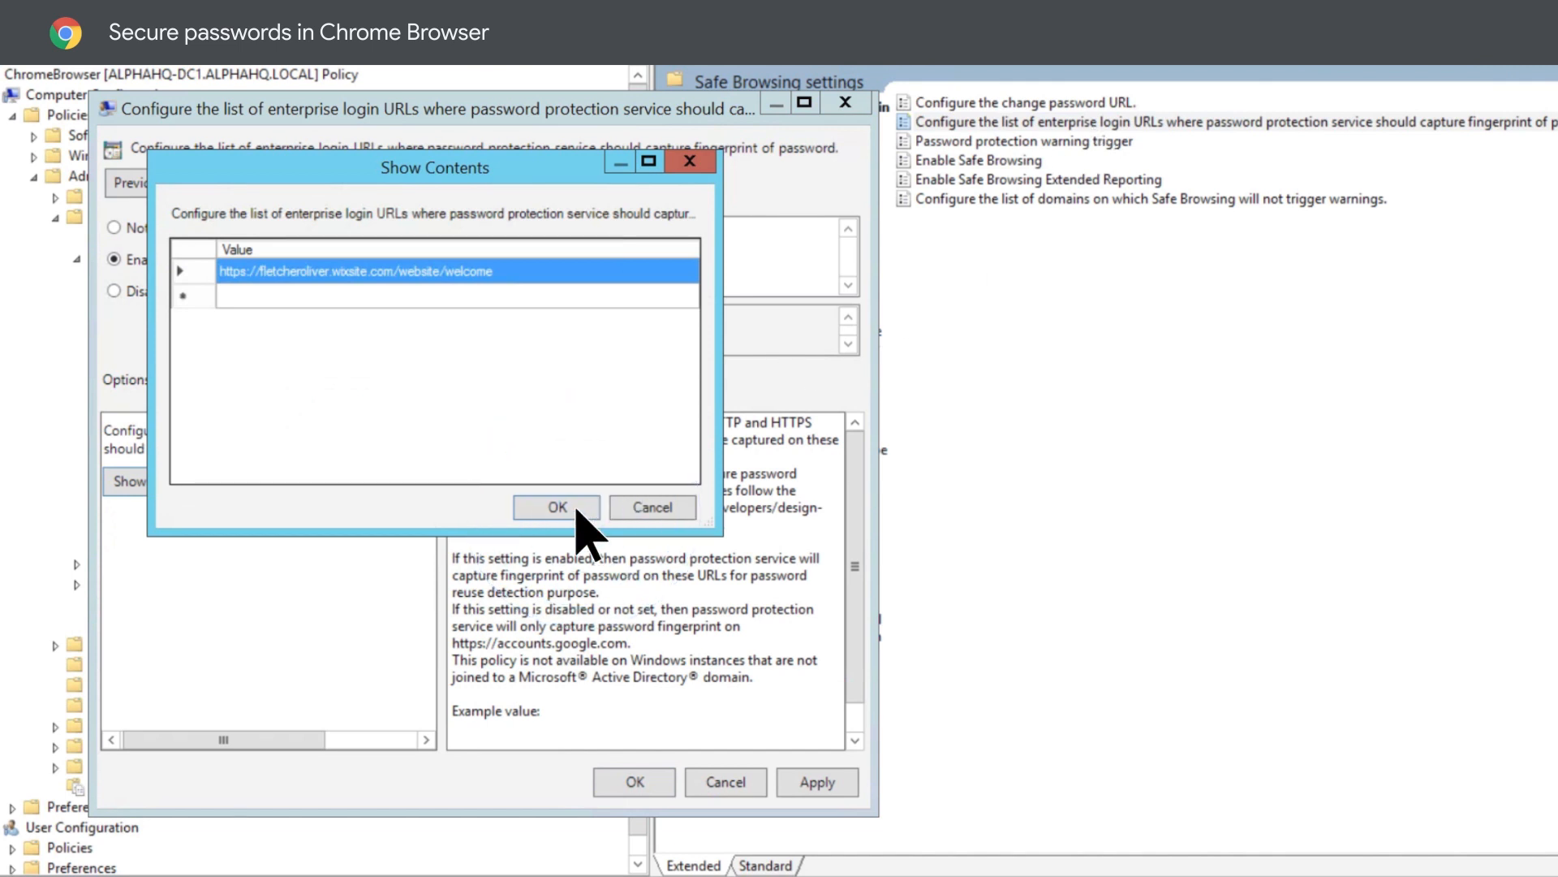
left_click(555, 507)
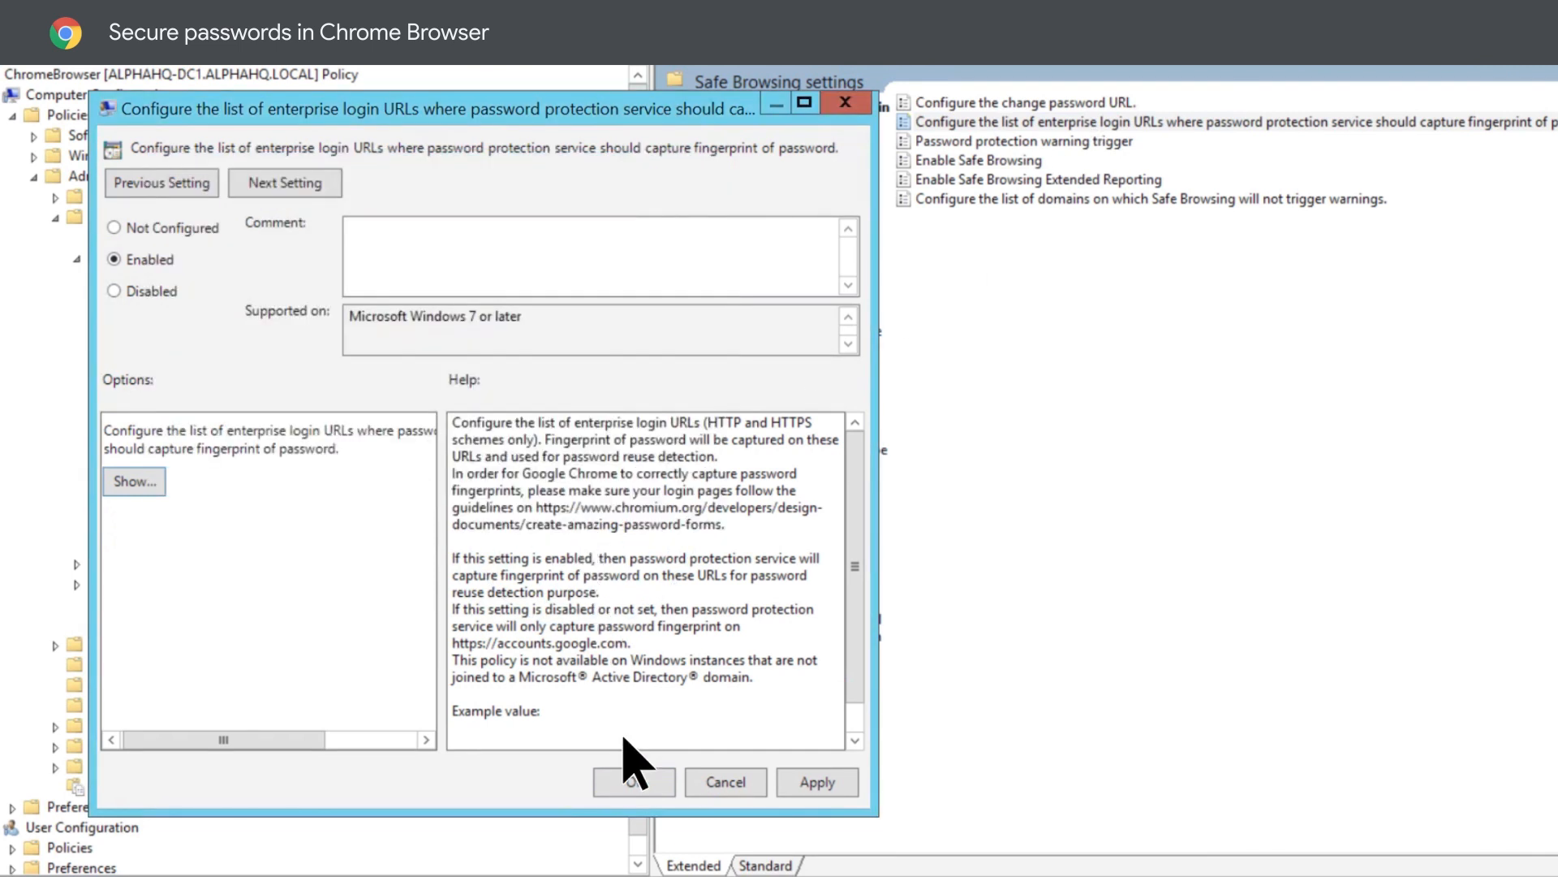
left_click(632, 780)
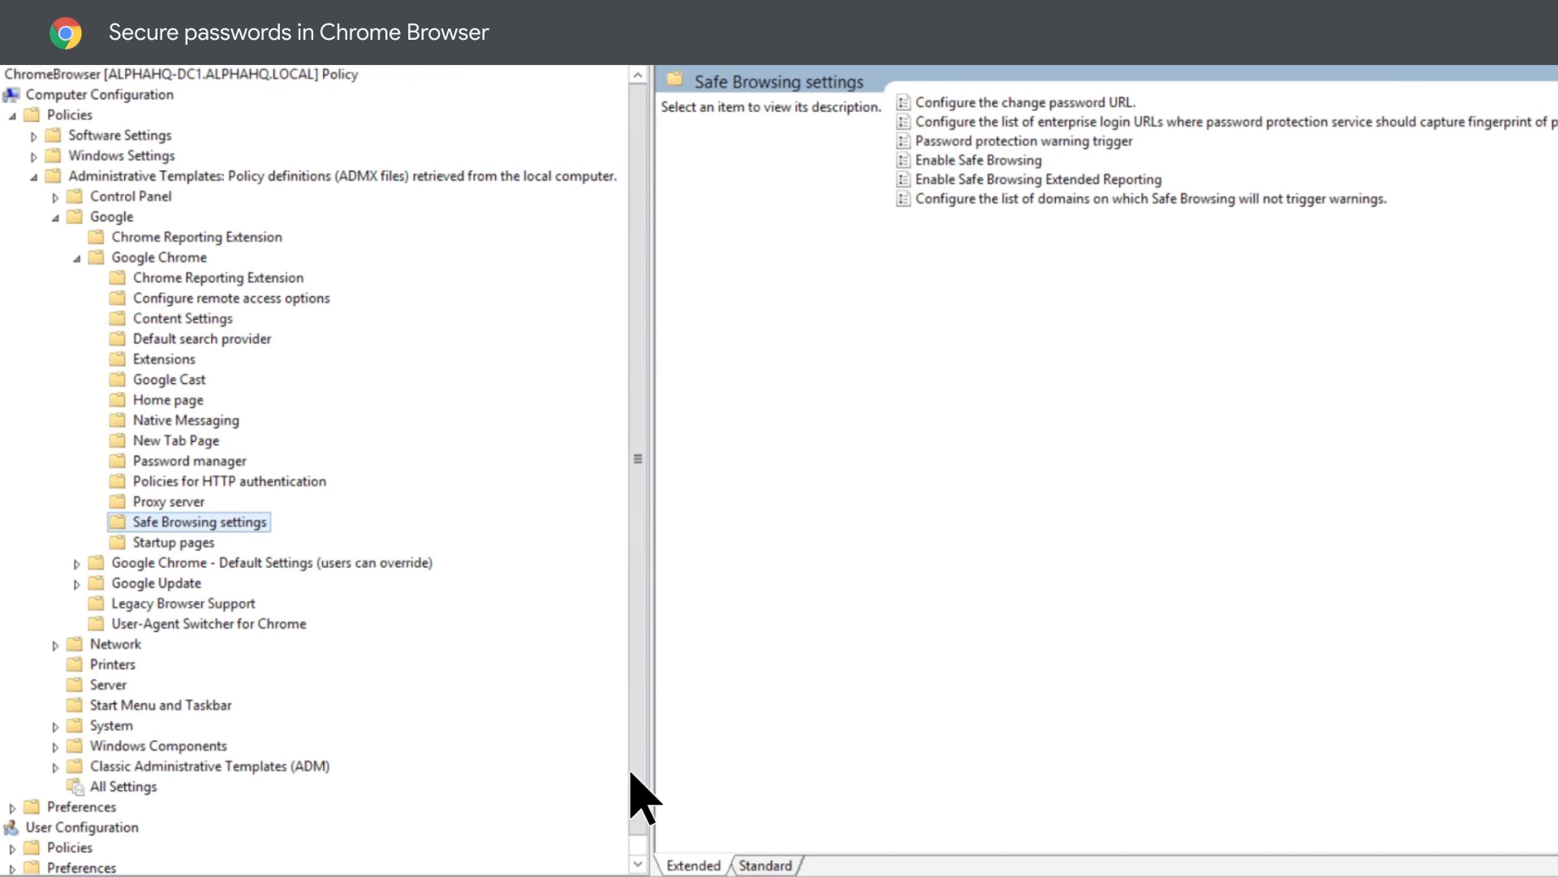
mouse_move(979, 130)
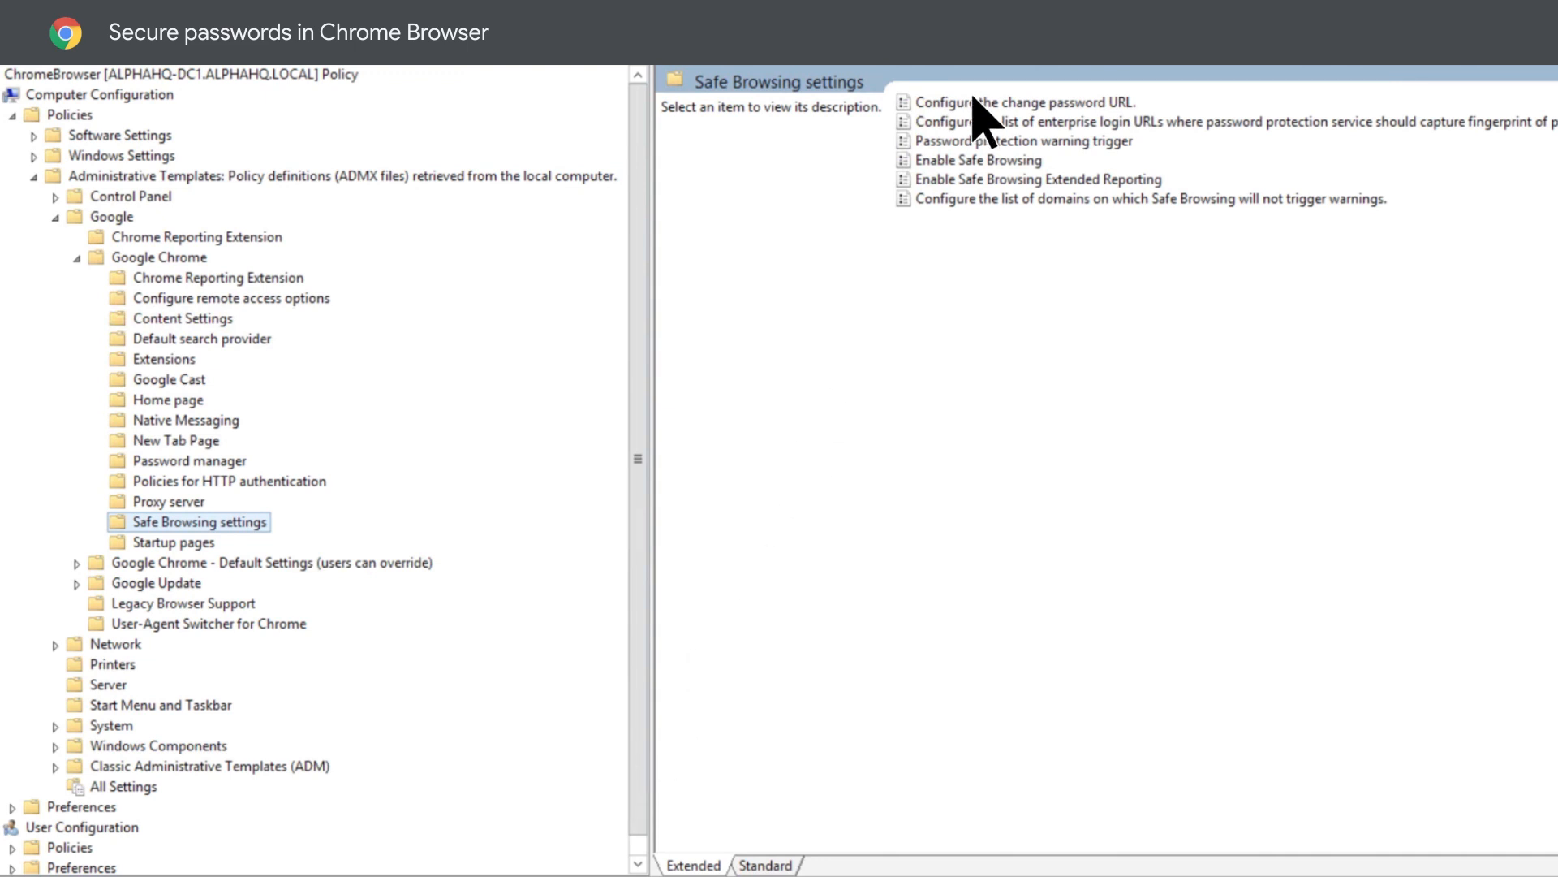
Enable the change password URL policy pointing to the site's reset-your-corp-password page.
right_click(1008, 101)
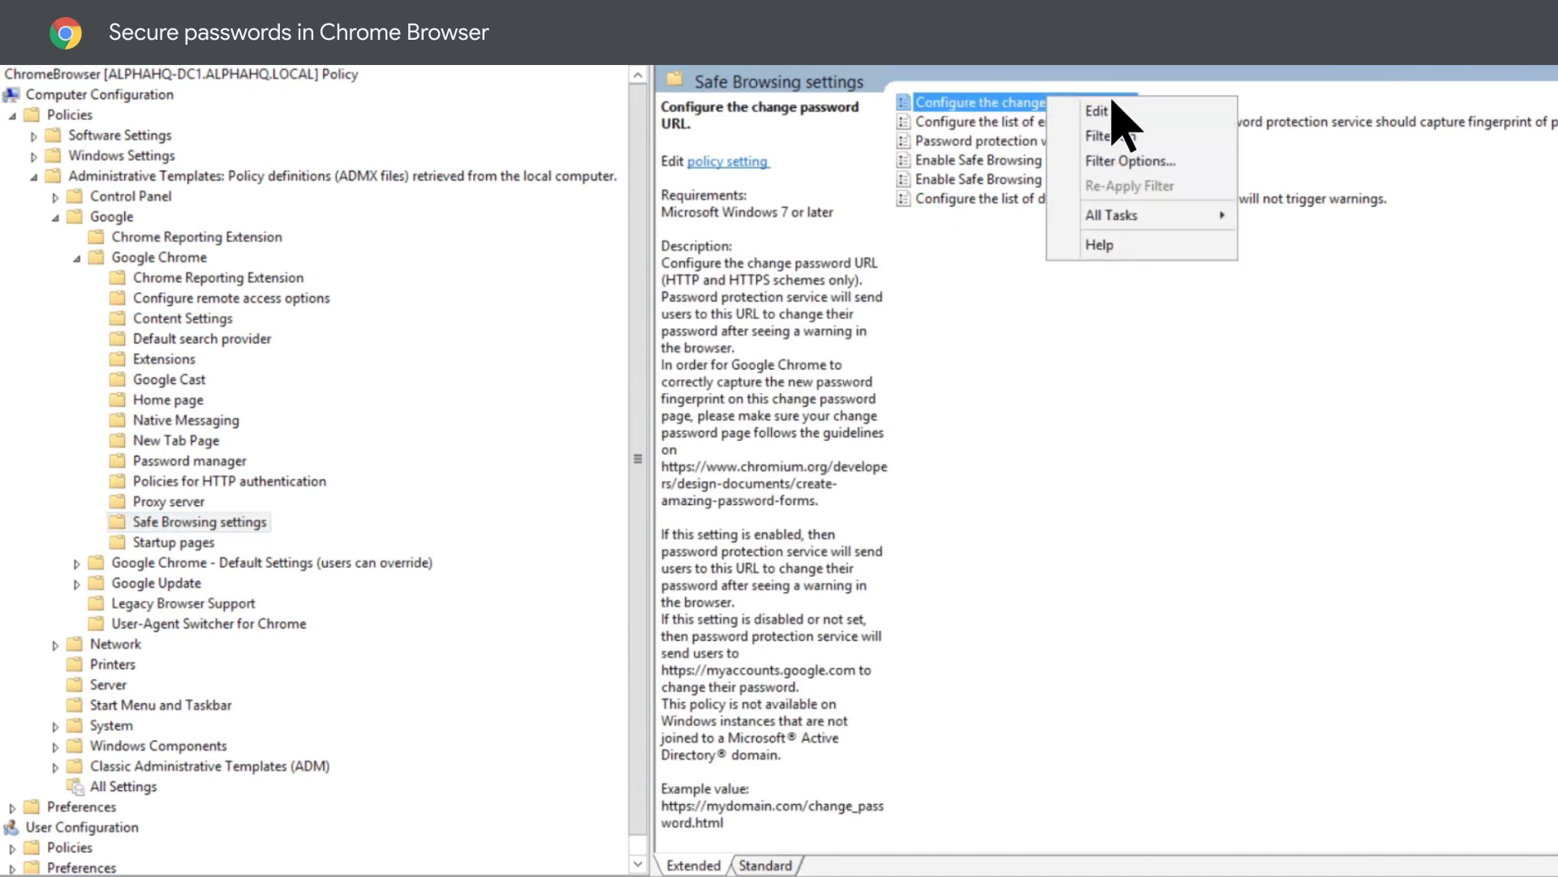
left_click(1097, 109)
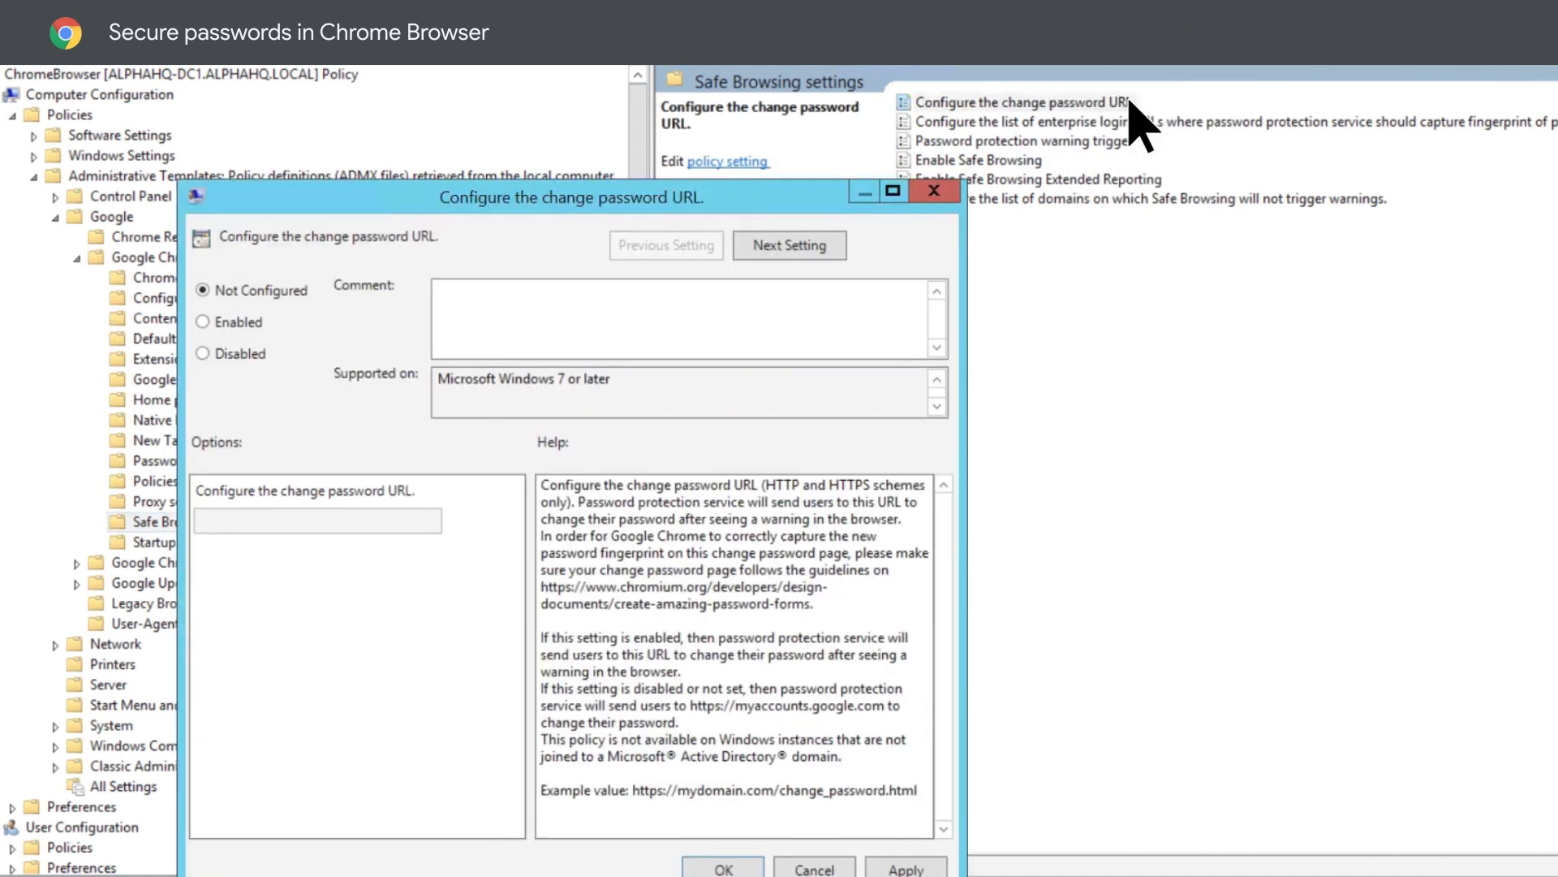
left_click(205, 321)
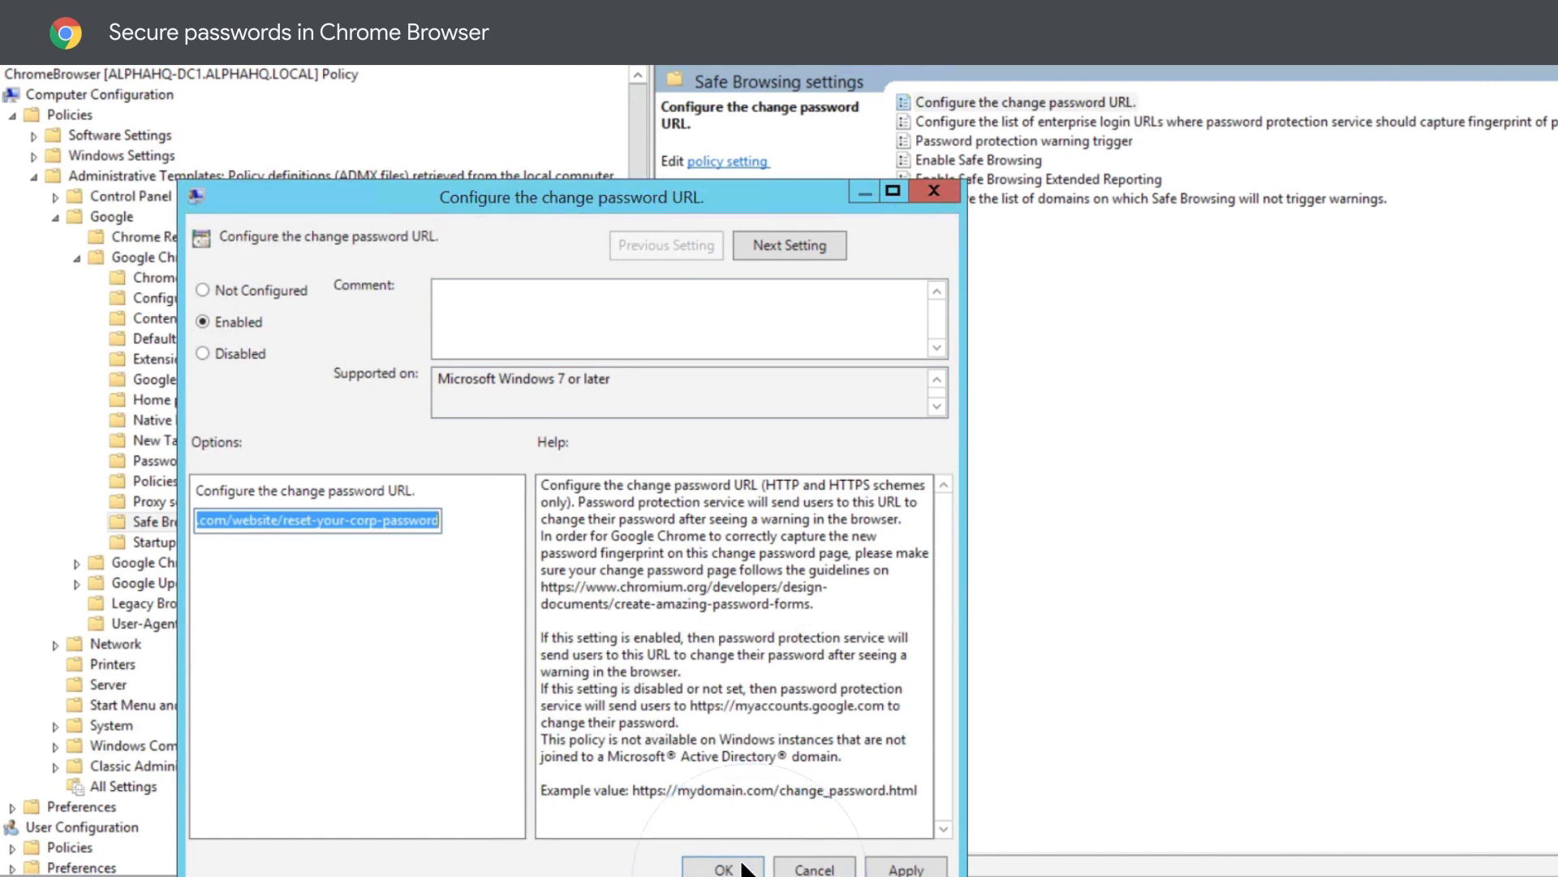
left_click(722, 867)
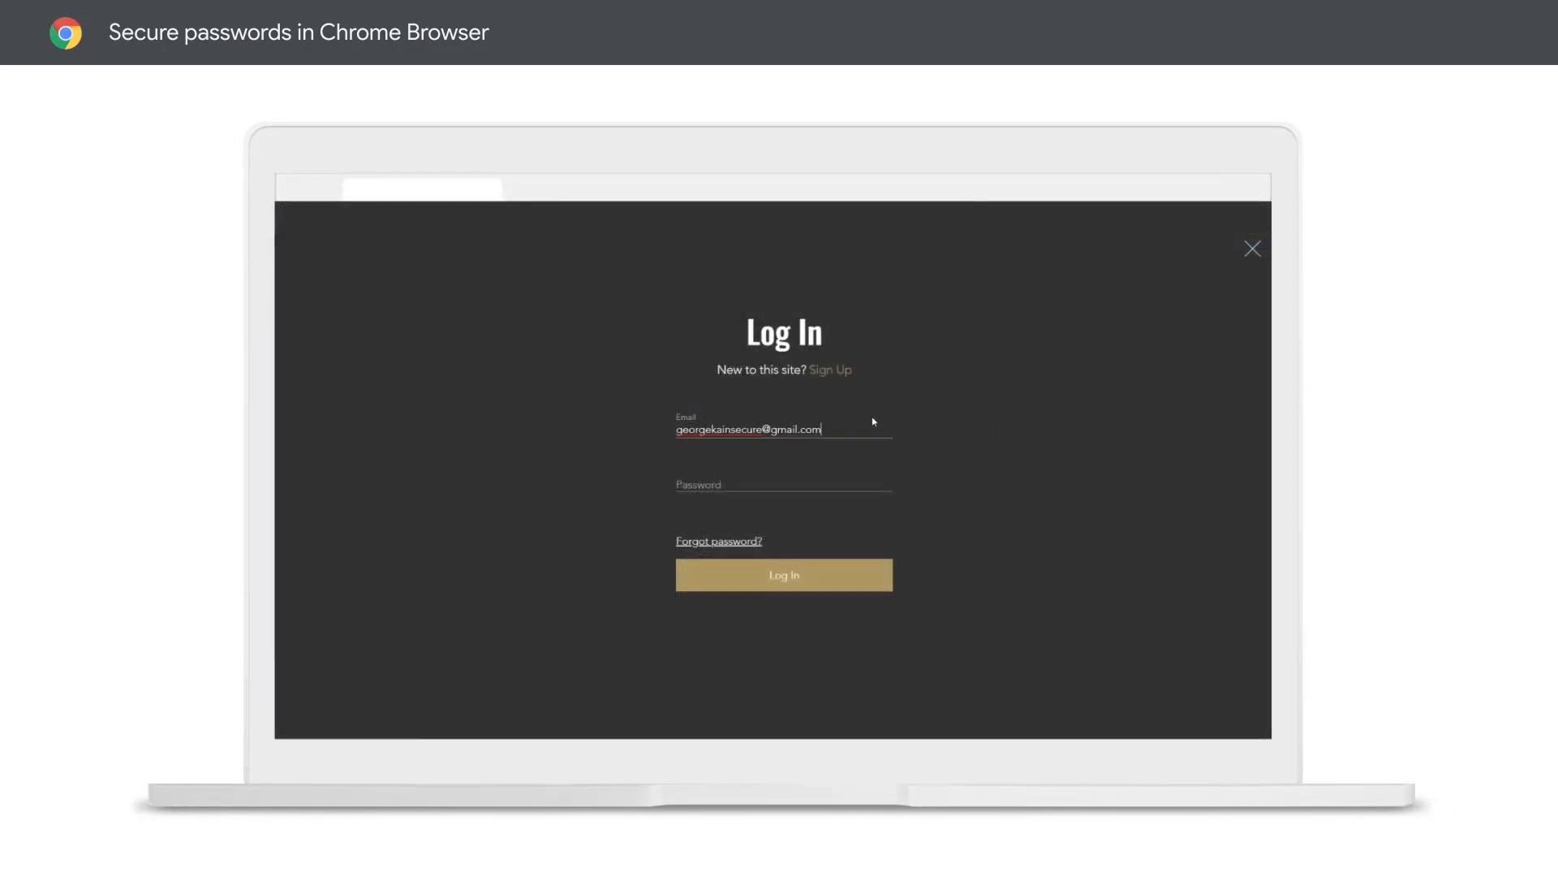
left_click(782, 483)
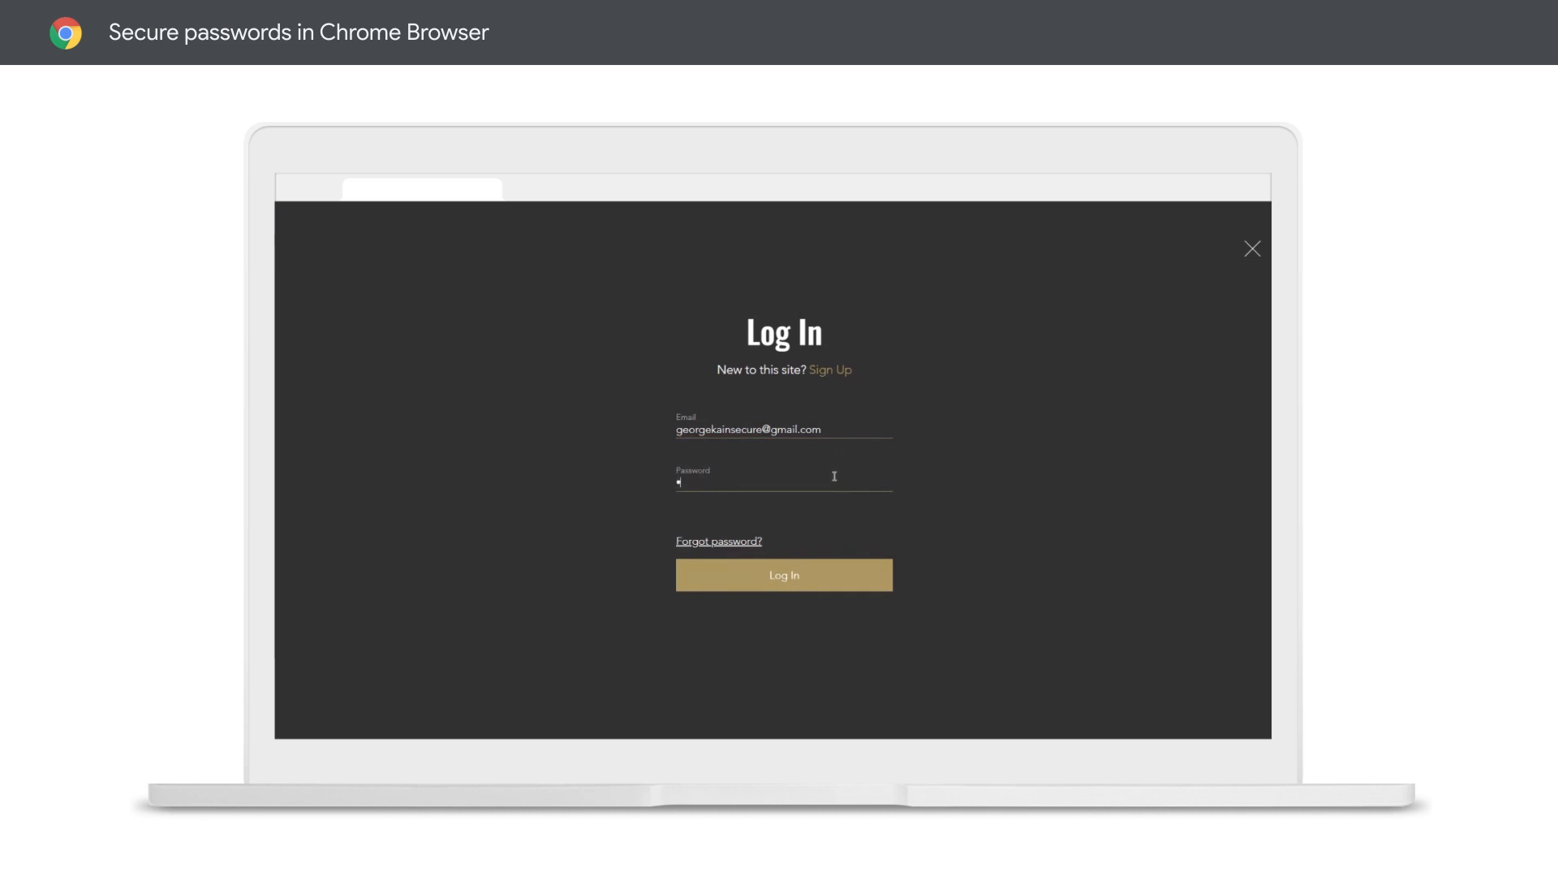
type("password")
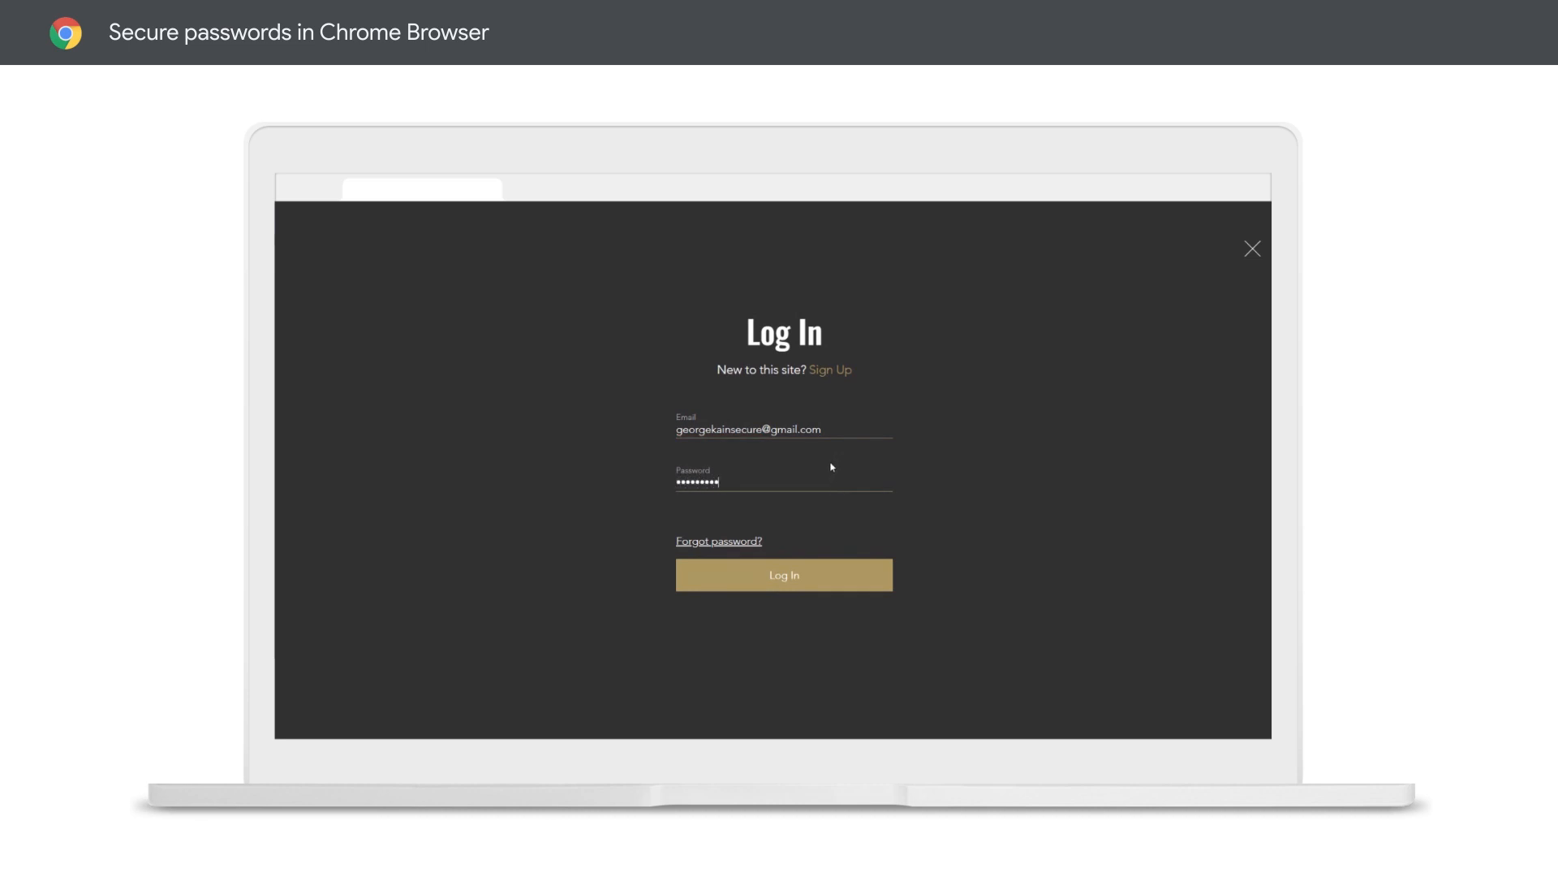
left_click(782, 574)
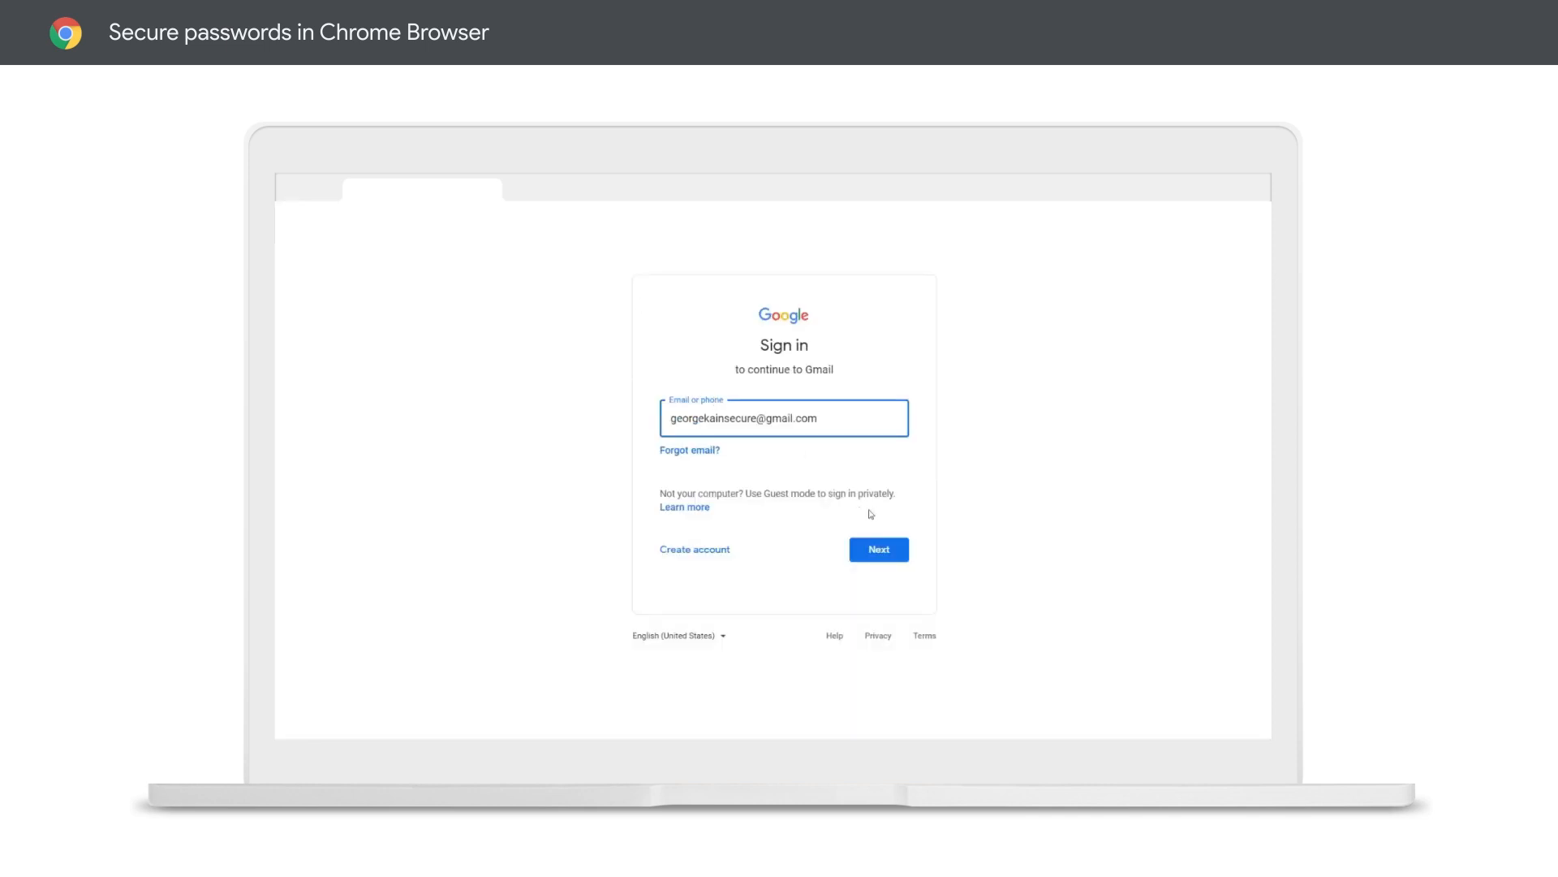
Finish Google sign-in to get the reused-password warning, then follow it to the Reset Corporate Password form.
left_click(879, 549)
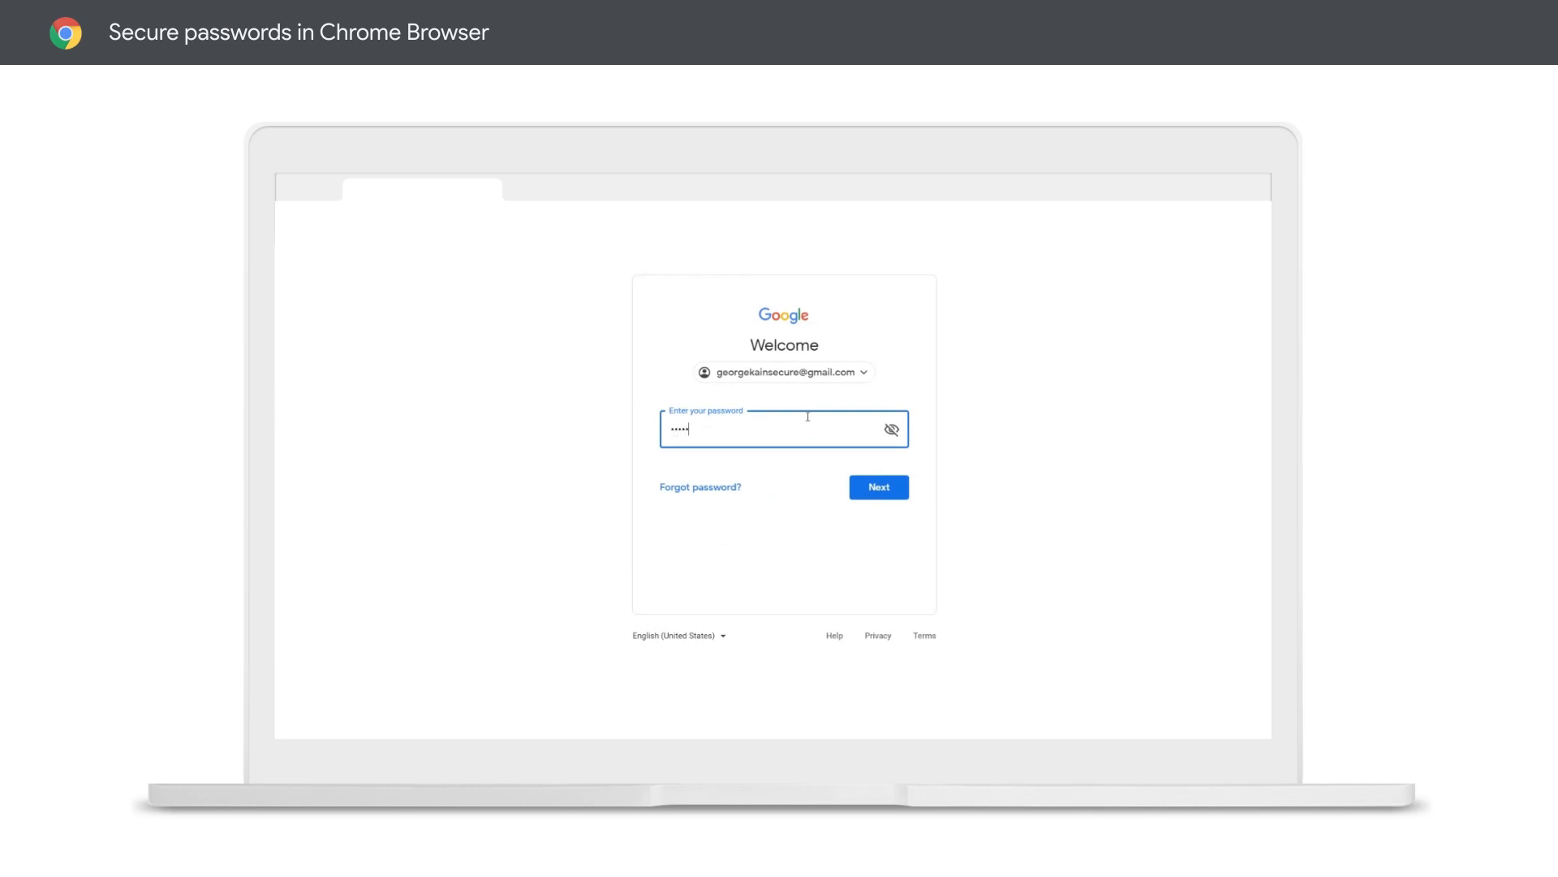
left_click(878, 487)
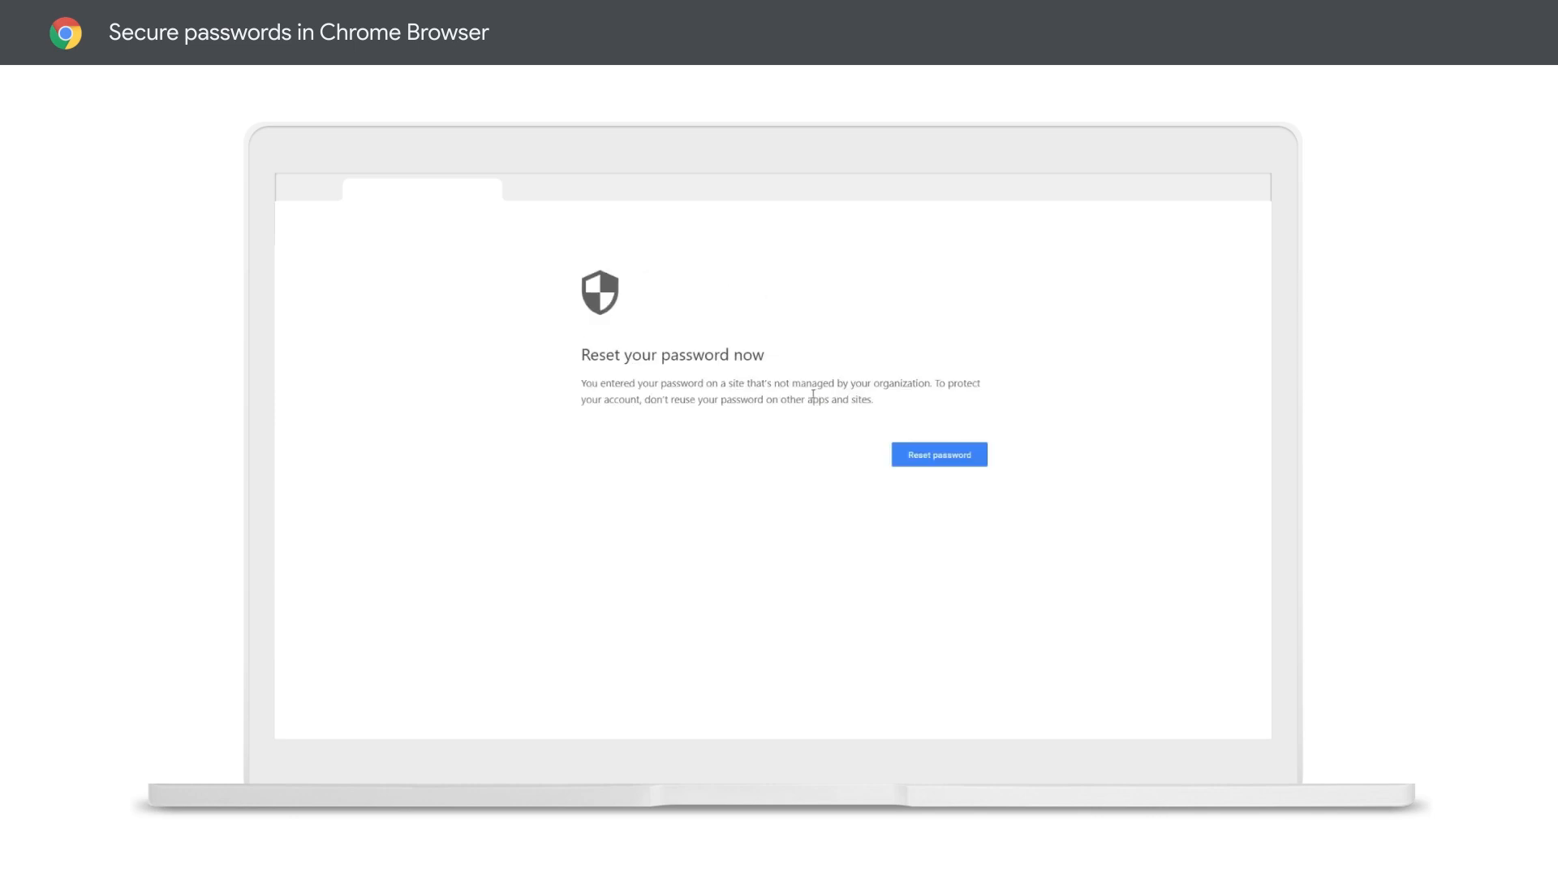
mouse_move(938, 454)
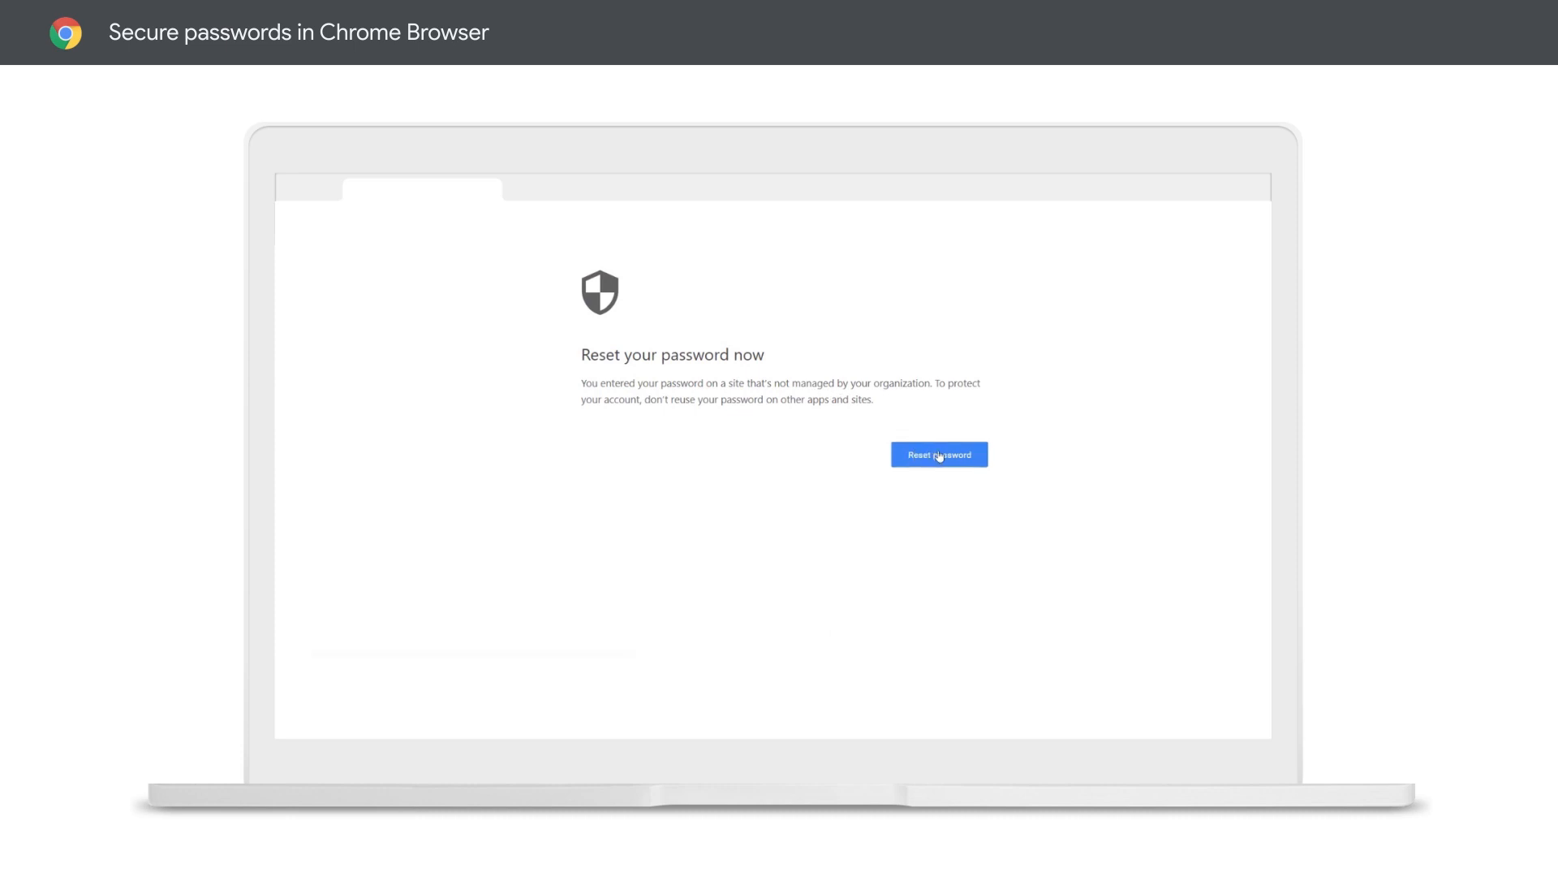
left_click(936, 454)
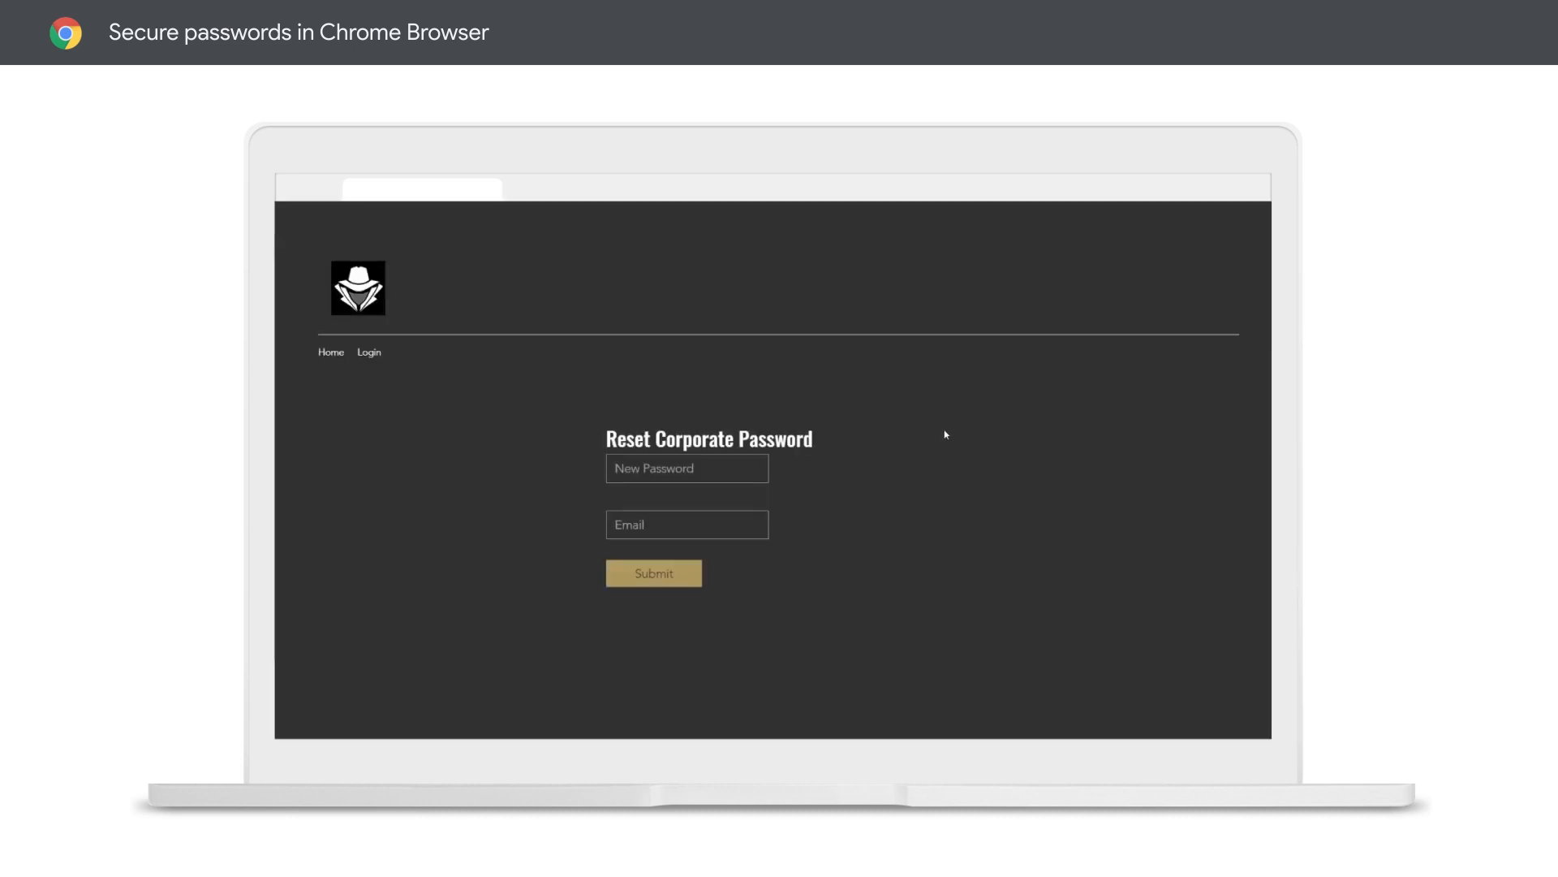